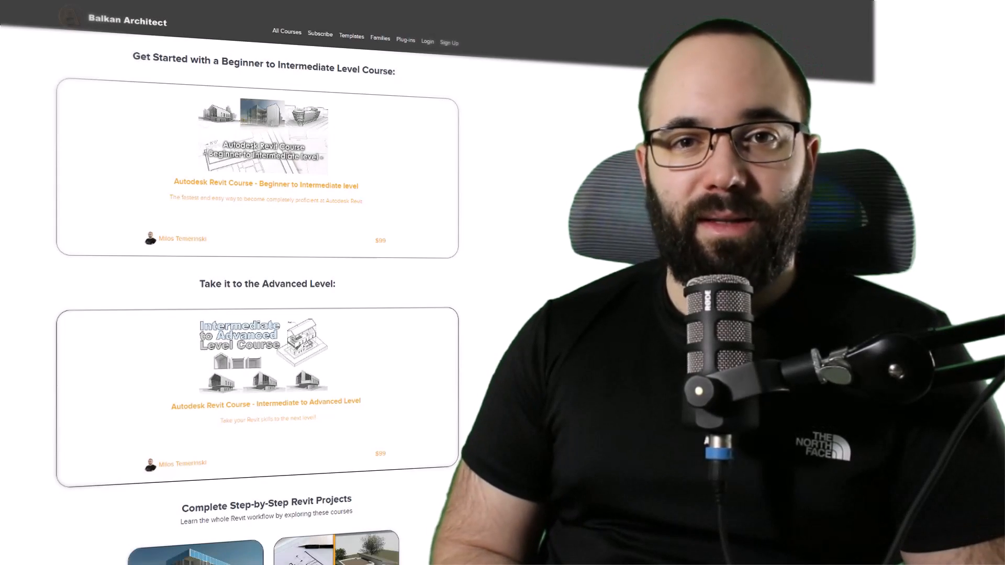
# Open Products and services from the signed-in Autodesk account menu.
pyautogui.scroll(-3)
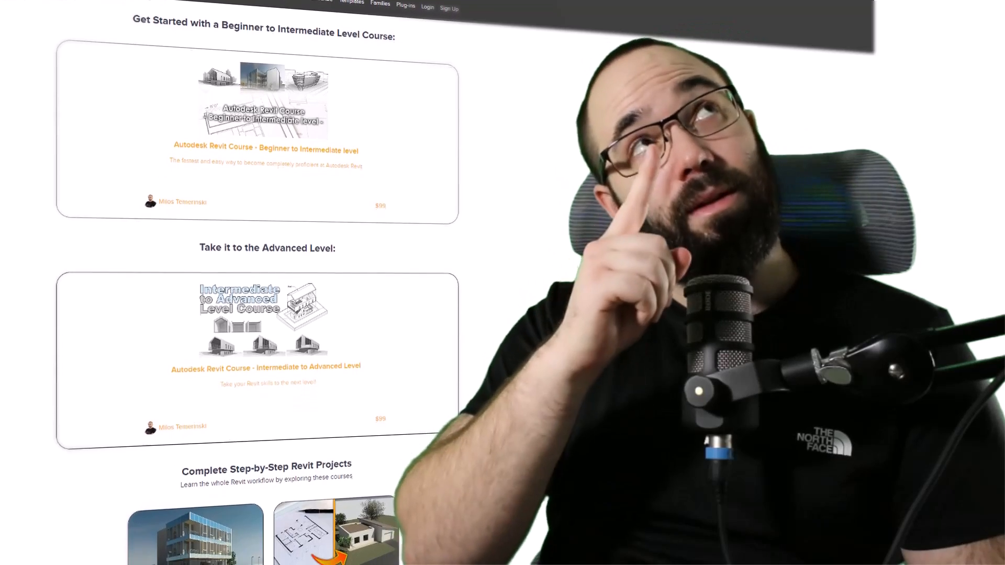
pyautogui.scroll(-3)
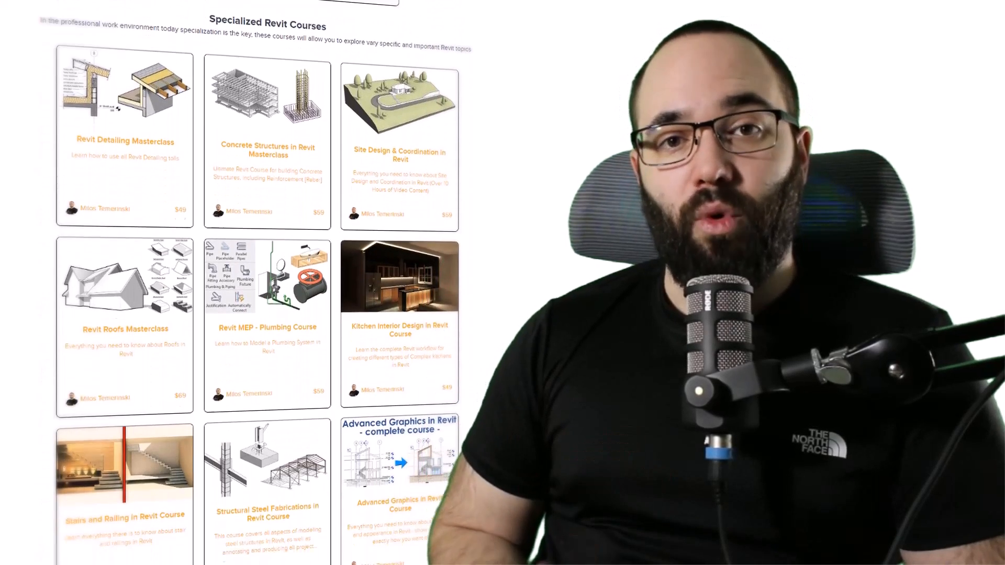
pyautogui.scroll(-3)
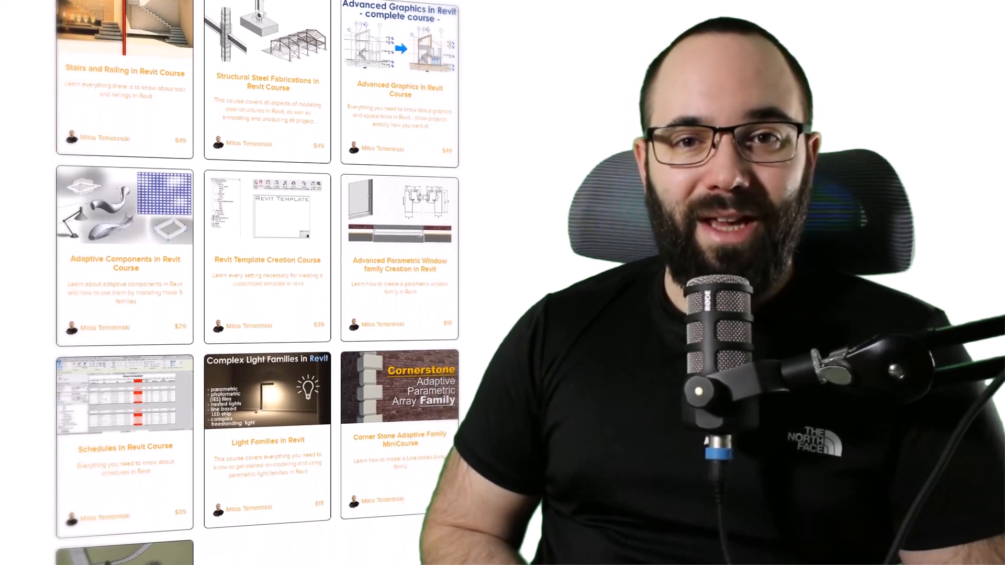
pyautogui.scroll(-3)
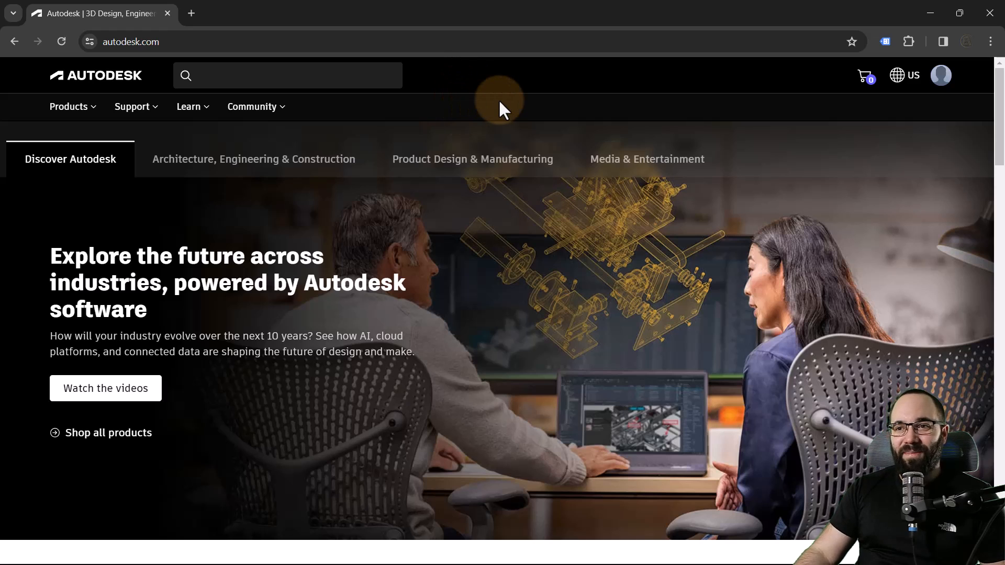
pyautogui.moveTo(670, 120)
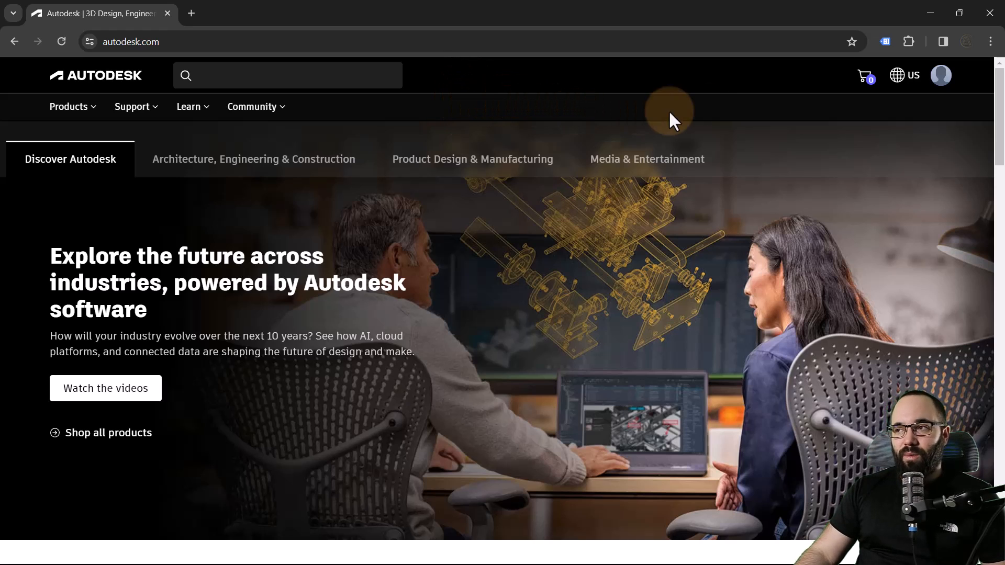
pyautogui.moveTo(713, 118)
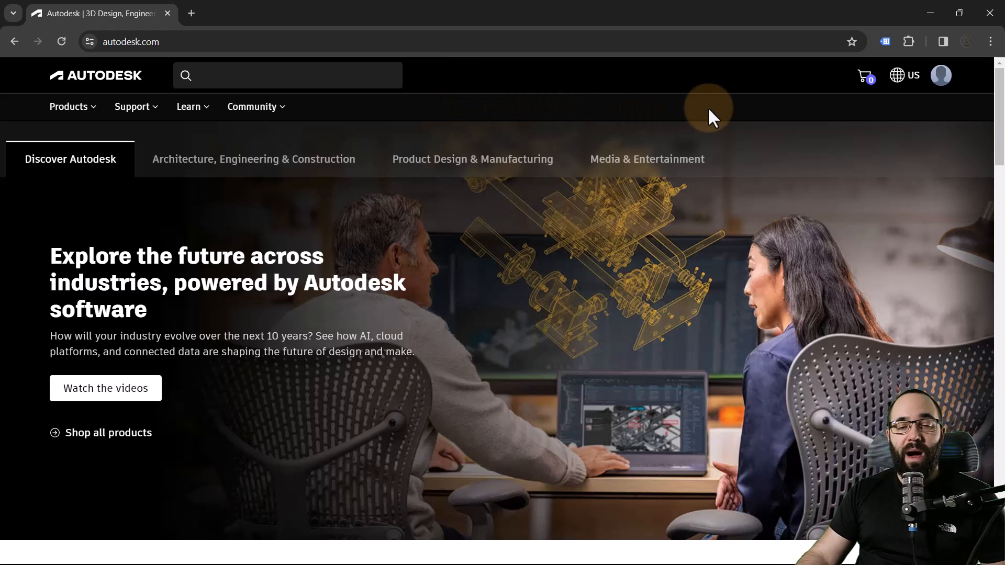
pyautogui.moveTo(940, 75)
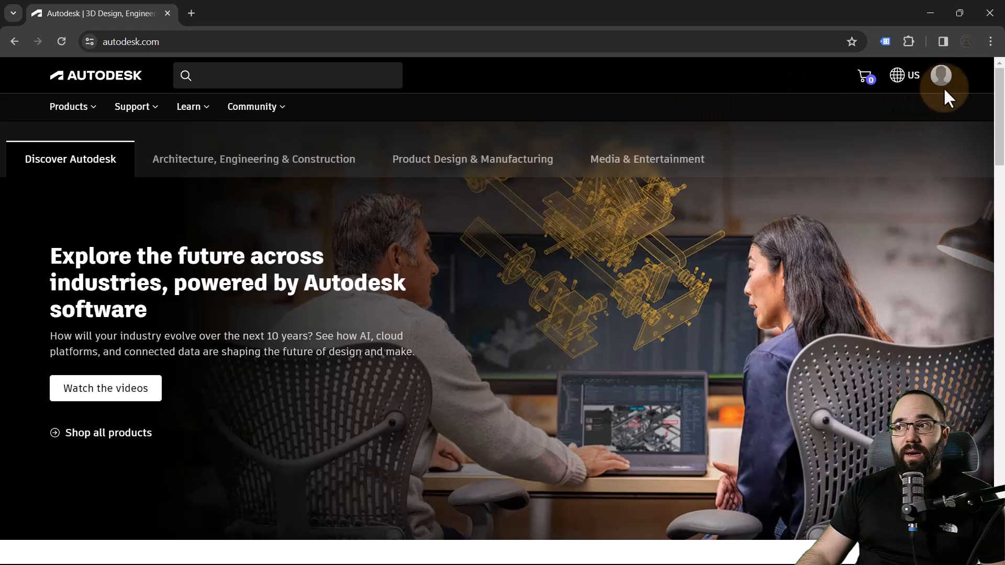
pyautogui.click(940, 75)
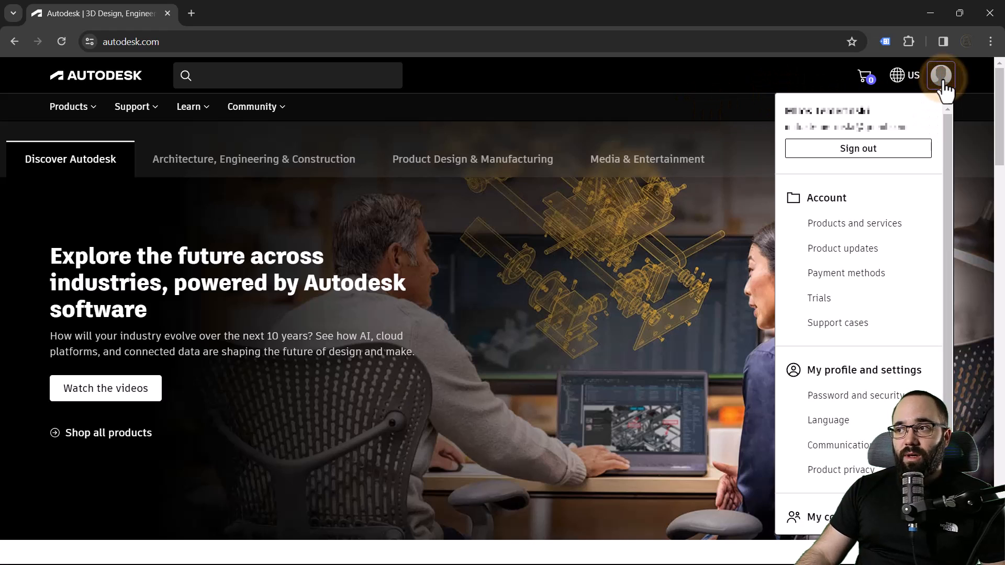
pyautogui.moveTo(841, 231)
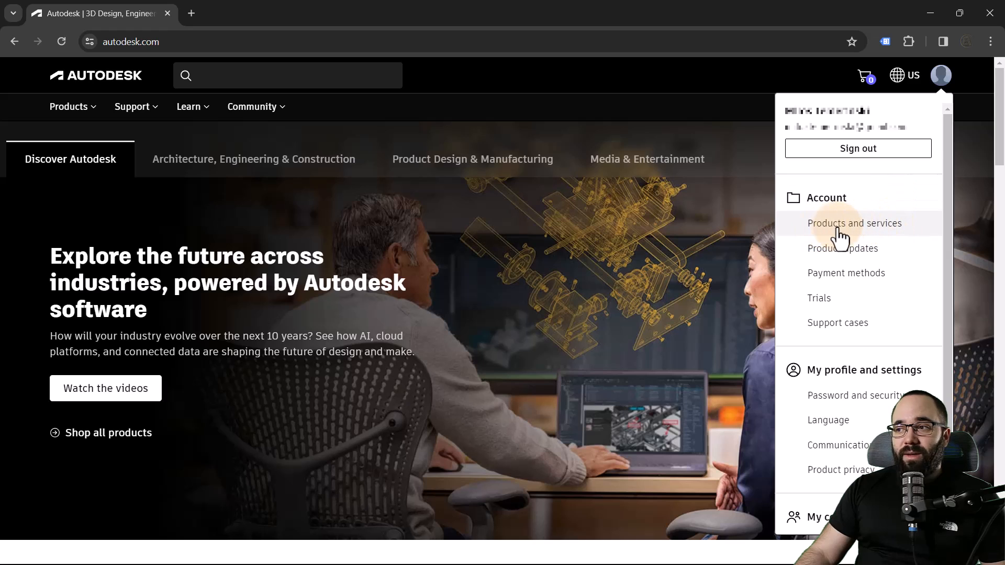
pyautogui.click(854, 224)
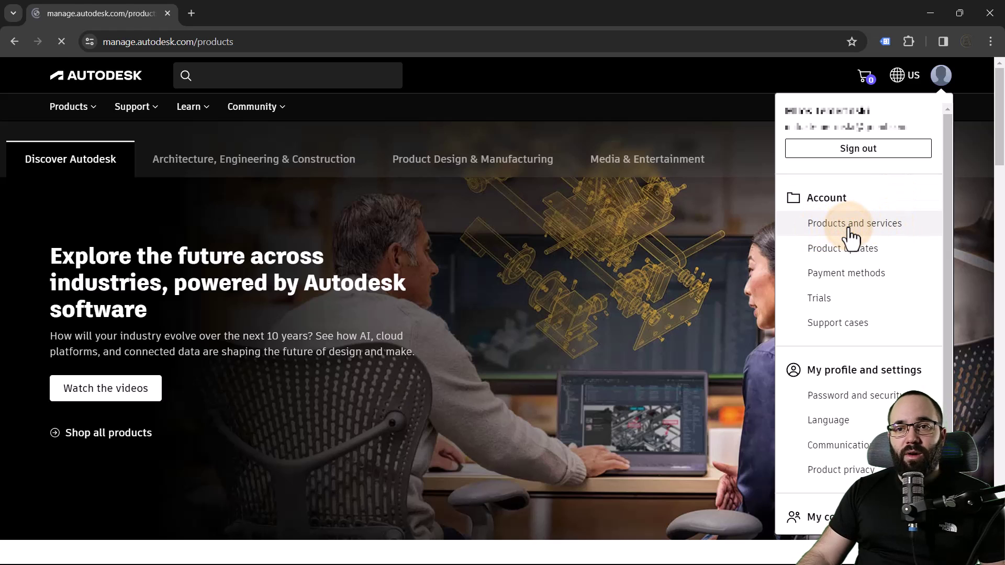
# Search All Products and Services for 'revit' to show six results.
pyautogui.click(854, 223)
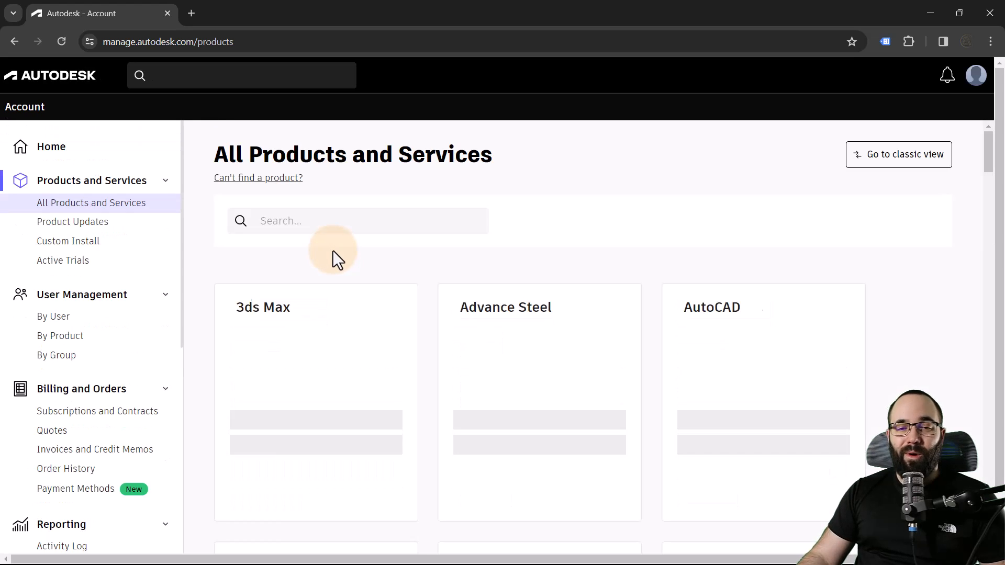
pyautogui.click(295, 221)
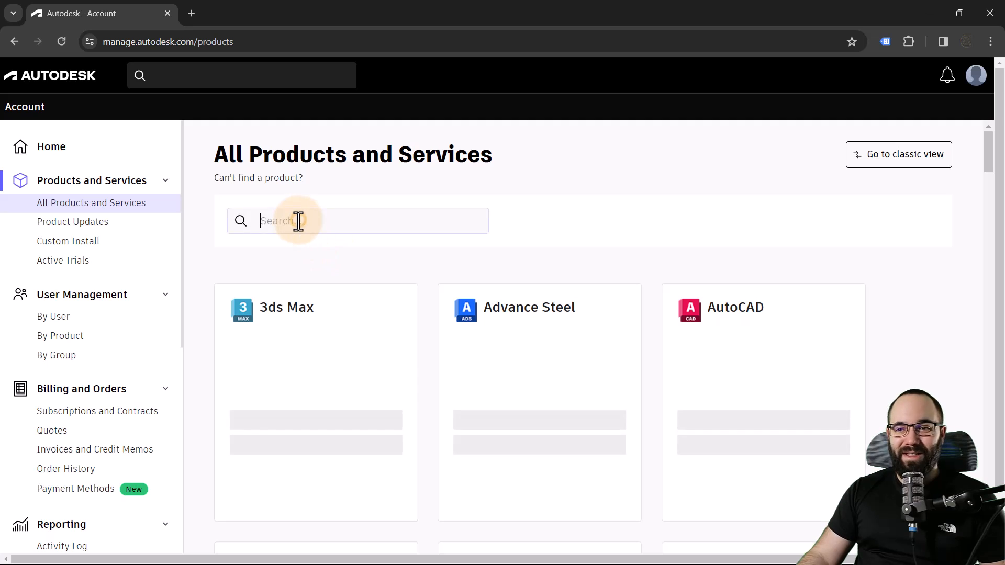
pyautogui.write('revit')
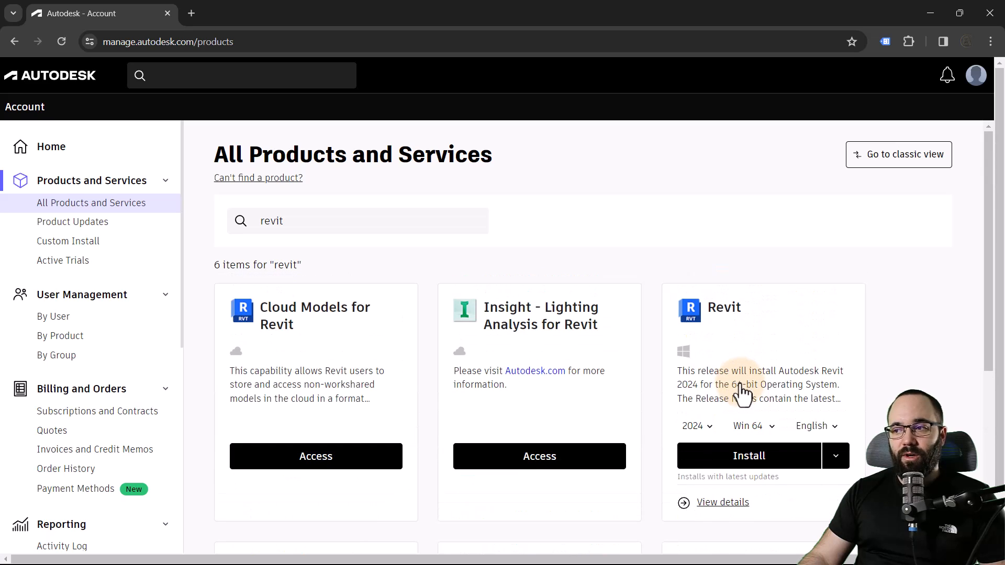
# From Revit's details, check the 2023 updates, then download the Revit 2024.2 Update.
pyautogui.click(723, 502)
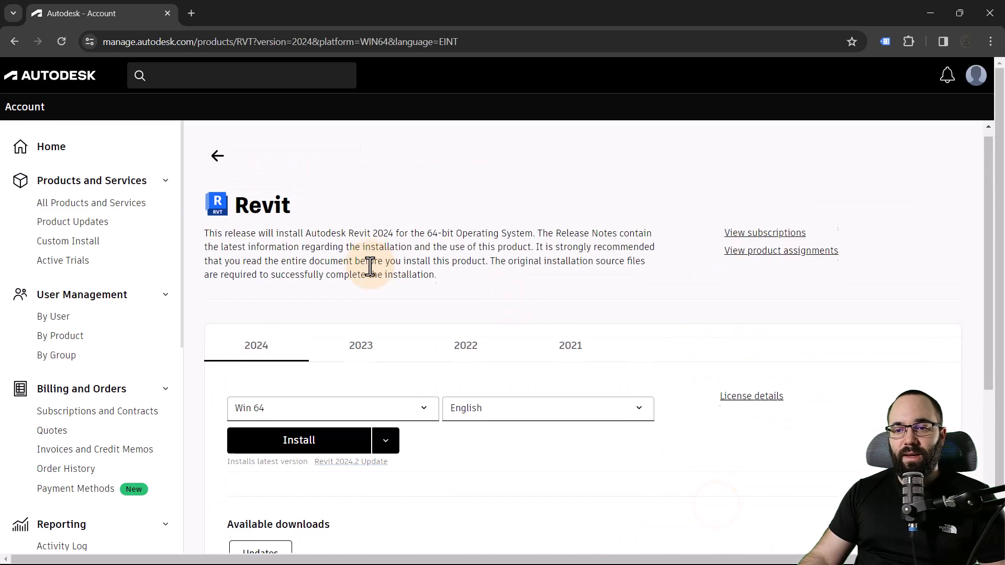
pyautogui.scroll(-3)
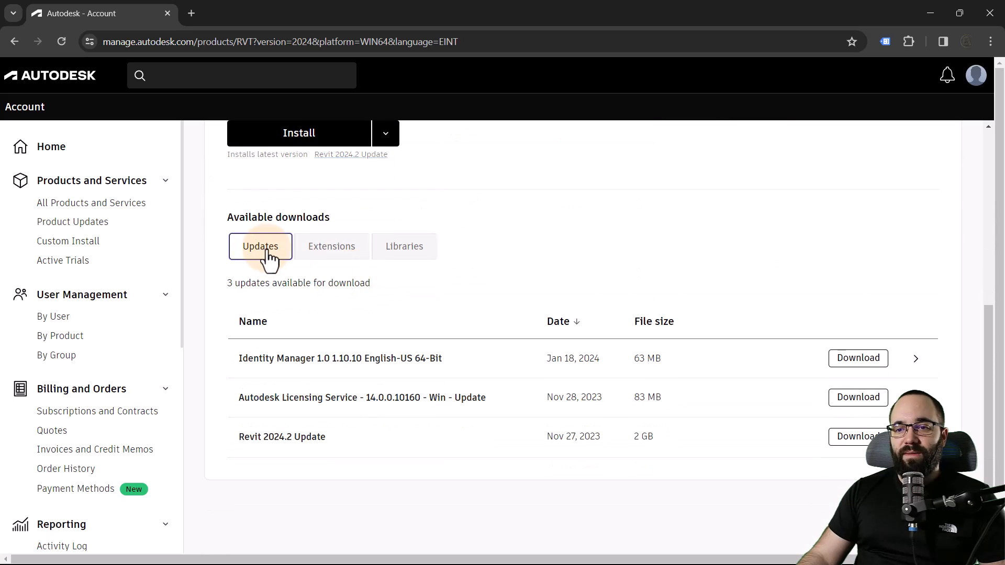
pyautogui.moveTo(303, 407)
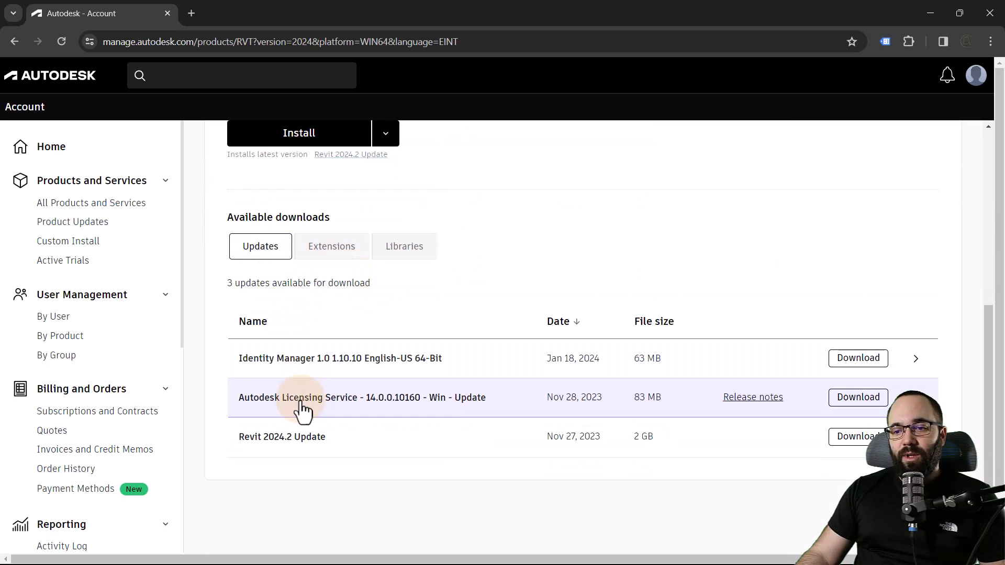
pyautogui.scroll(-3)
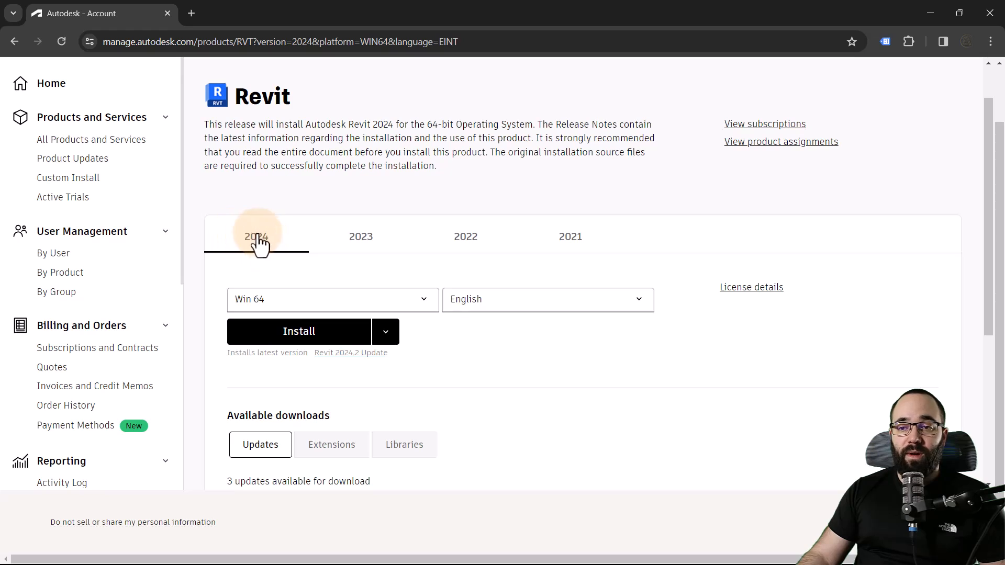
pyautogui.click(361, 237)
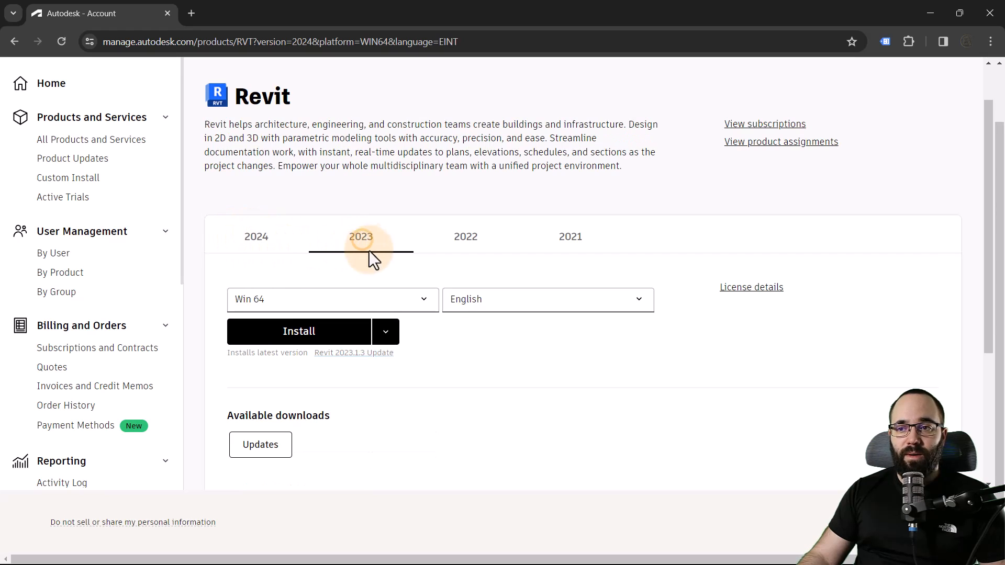
pyautogui.scroll(-3)
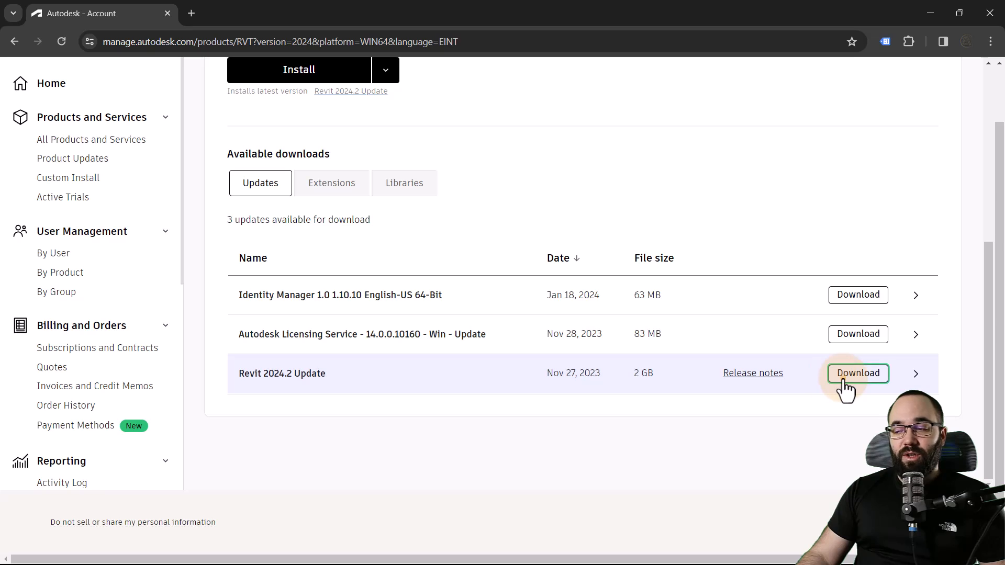
pyautogui.click(858, 373)
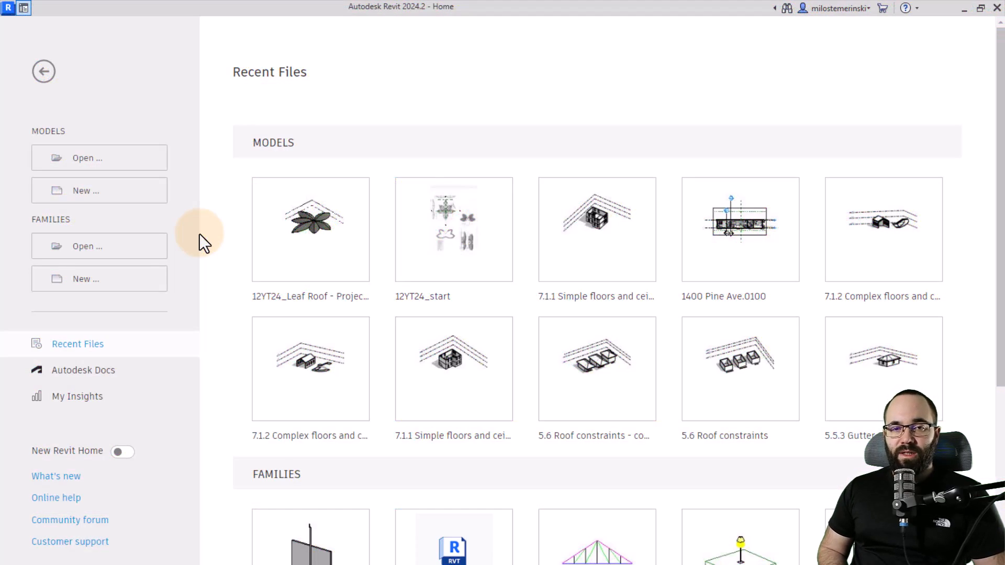
pyautogui.moveTo(239, 208)
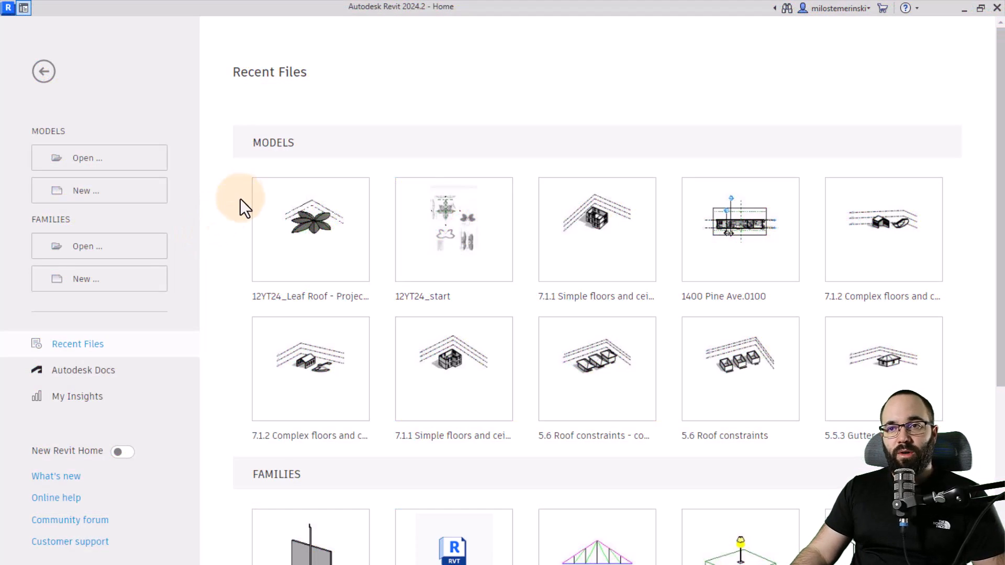
pyautogui.moveTo(406, 23)
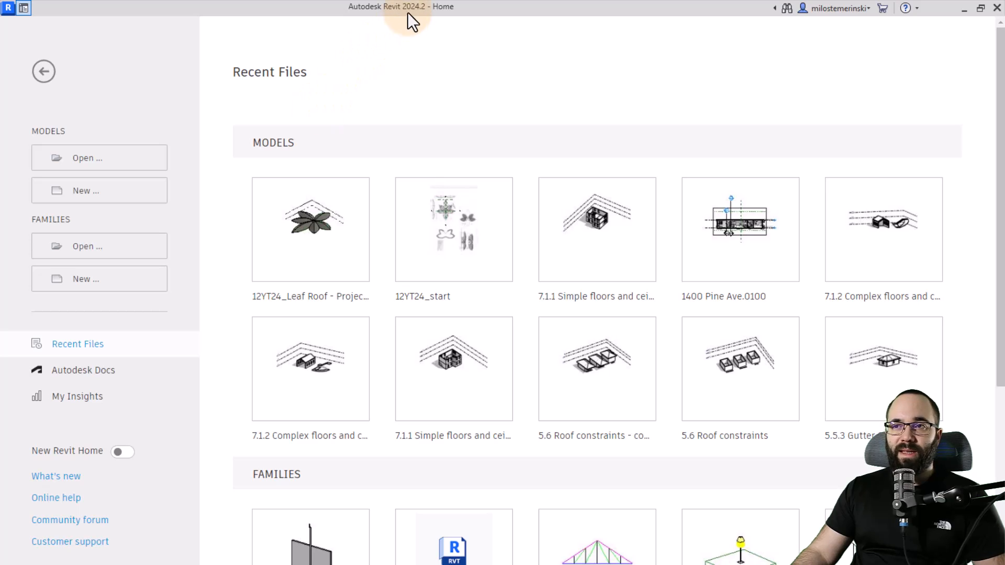
pyautogui.moveTo(429, 25)
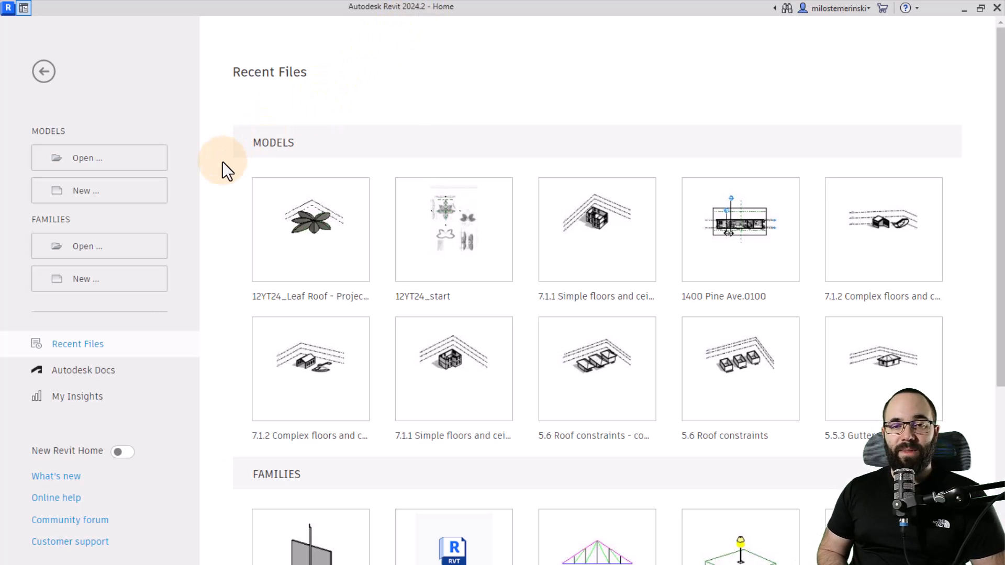
pyautogui.moveTo(218, 292)
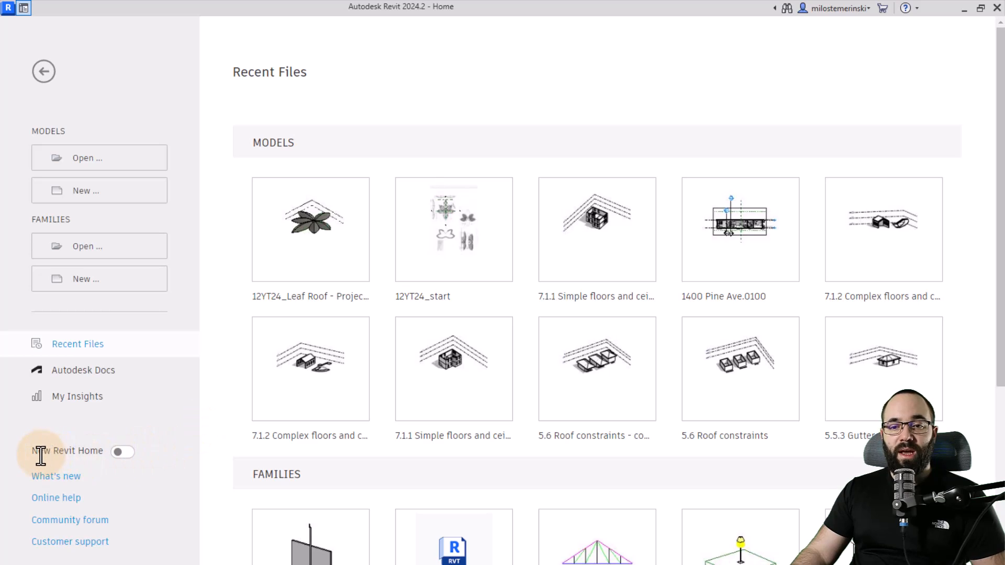
pyautogui.click(123, 453)
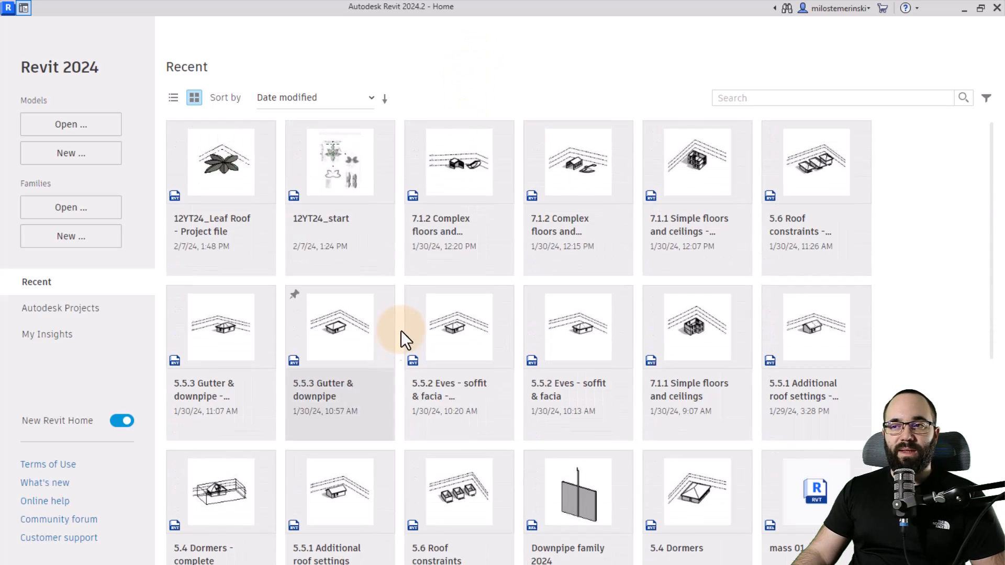
pyautogui.moveTo(384, 100)
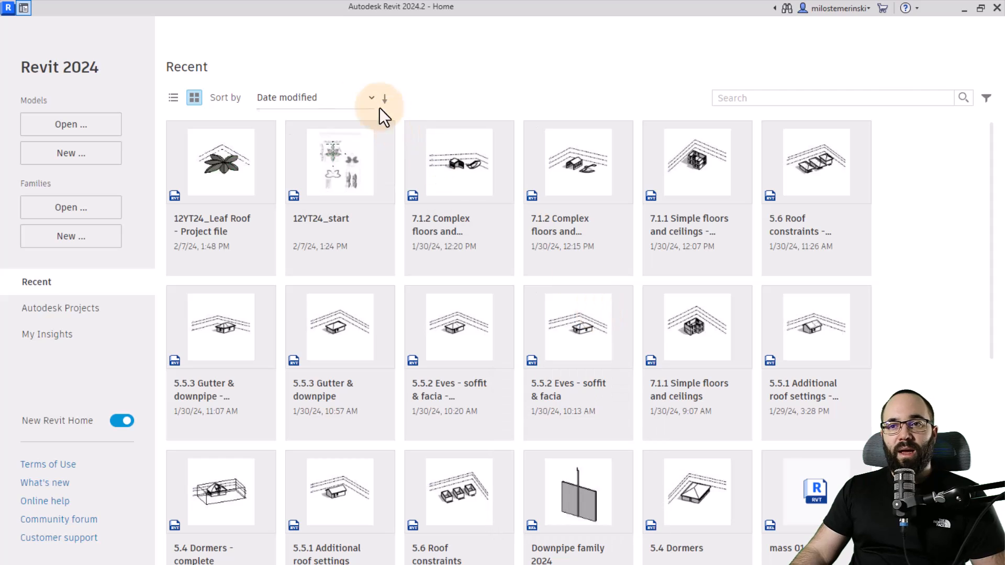
pyautogui.click(316, 98)
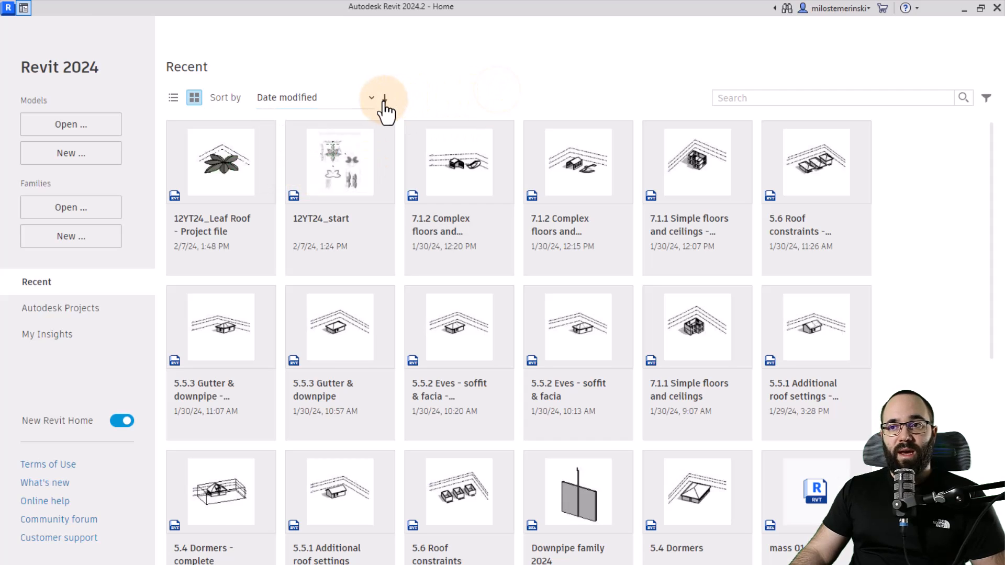
pyautogui.click(385, 99)
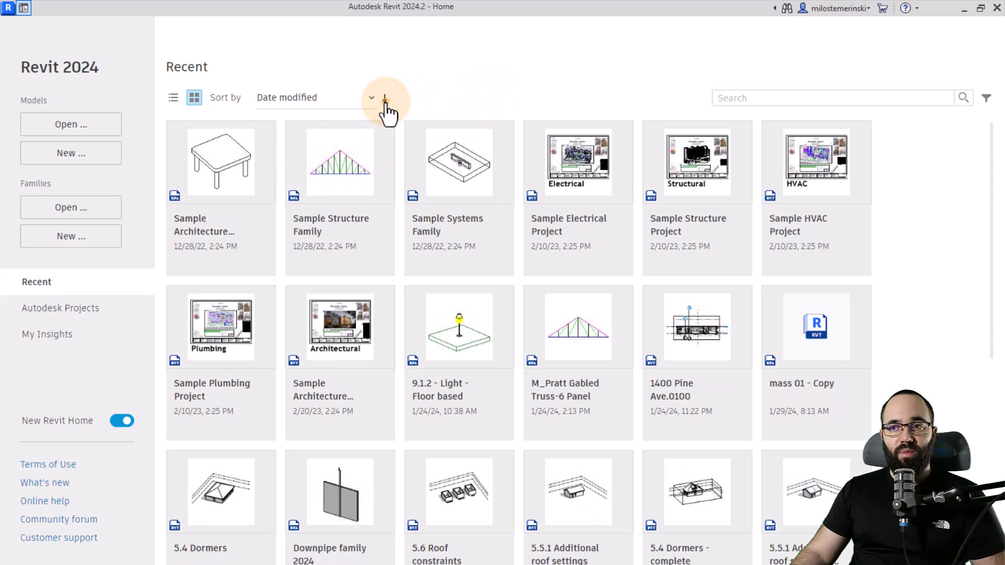
pyautogui.click(384, 98)
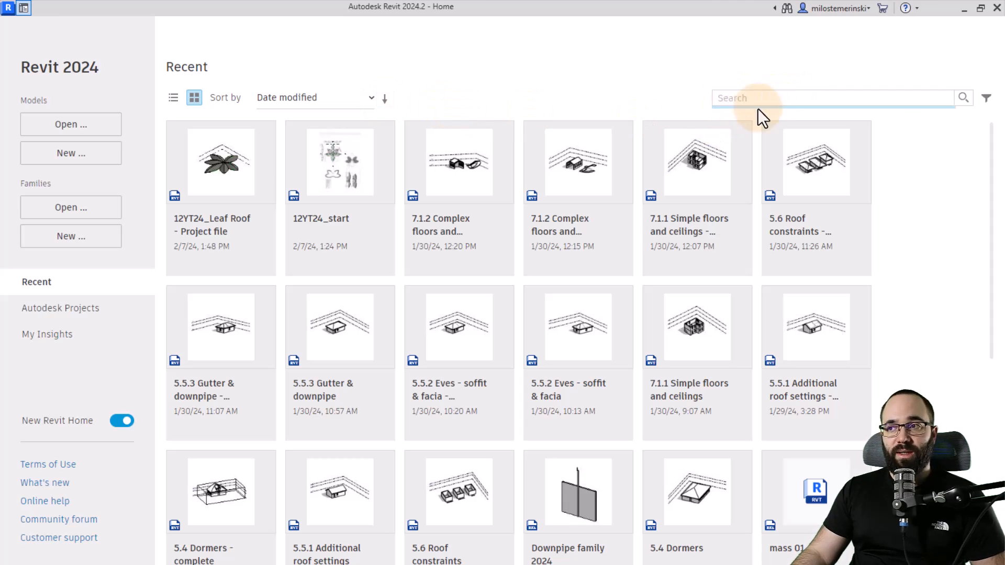
pyautogui.click(987, 97)
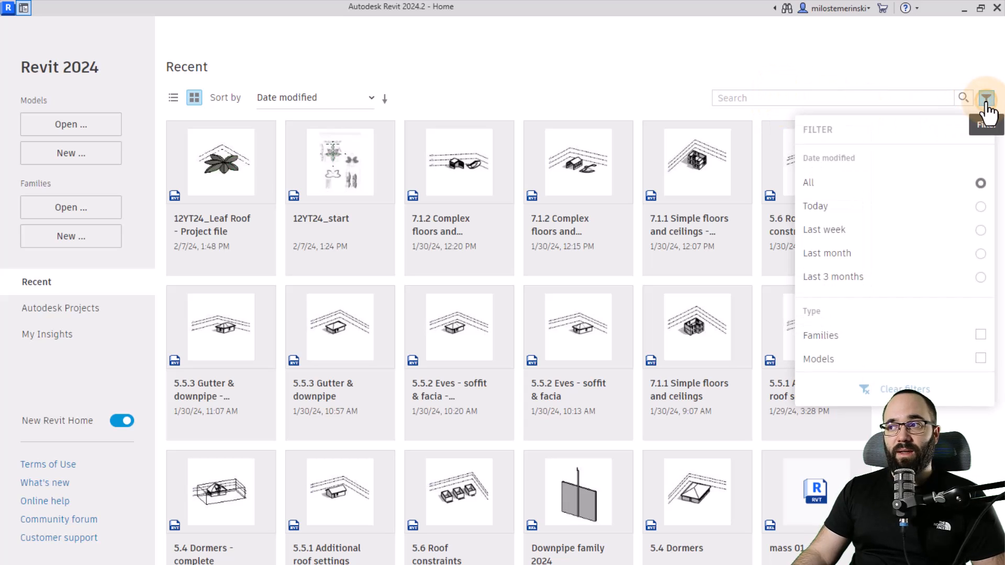
pyautogui.moveTo(868, 198)
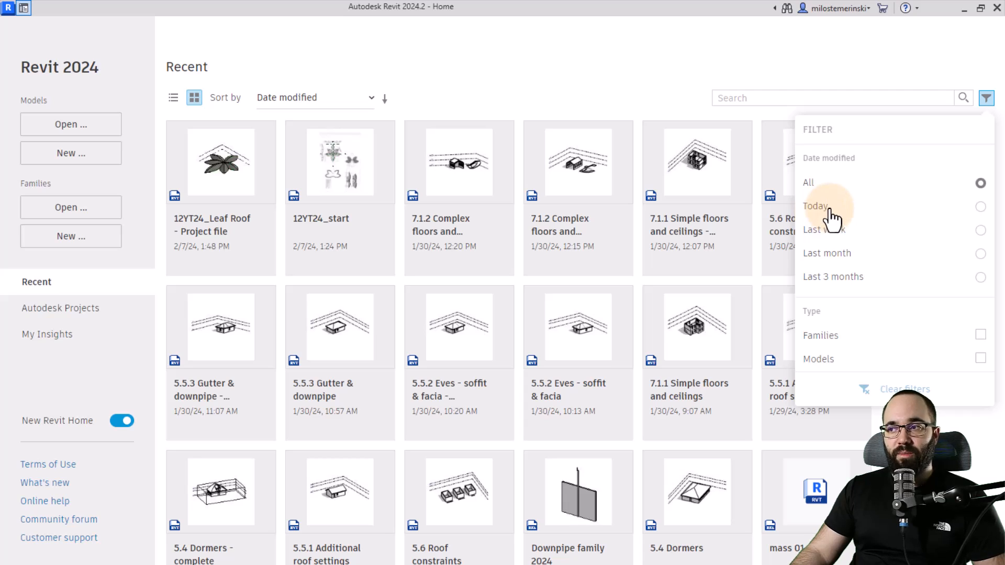
pyautogui.moveTo(824, 230)
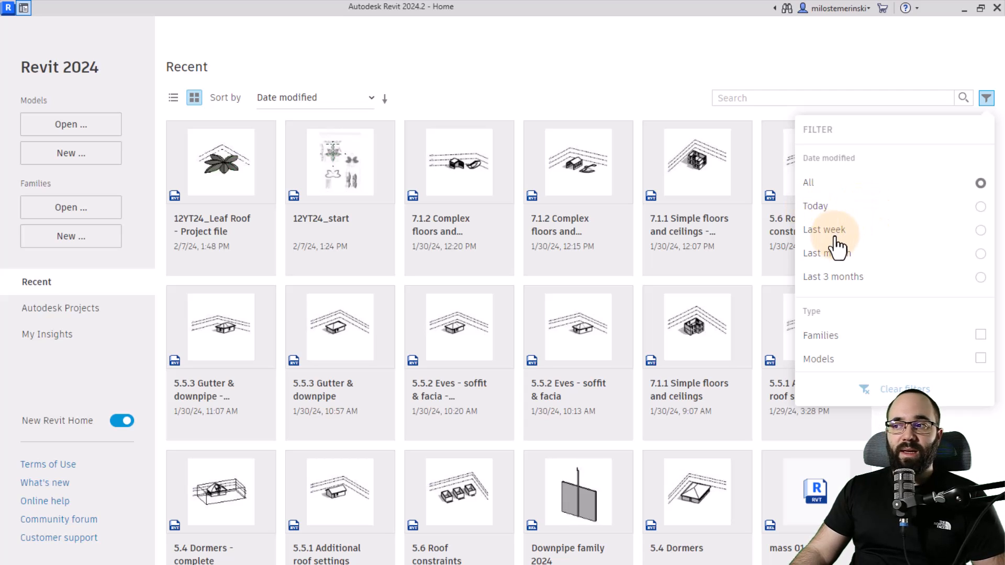
pyautogui.moveTo(907, 312)
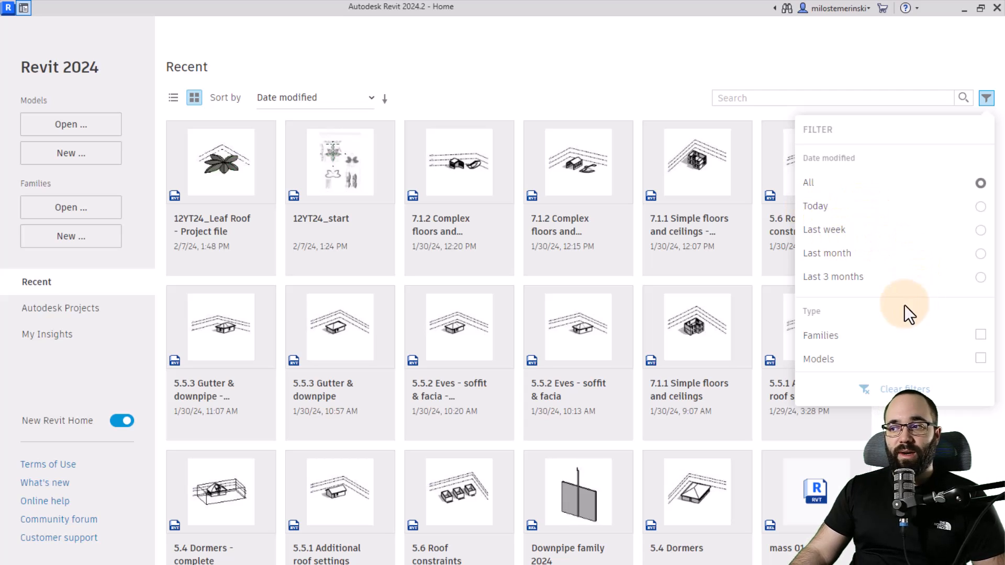
pyautogui.moveTo(901, 367)
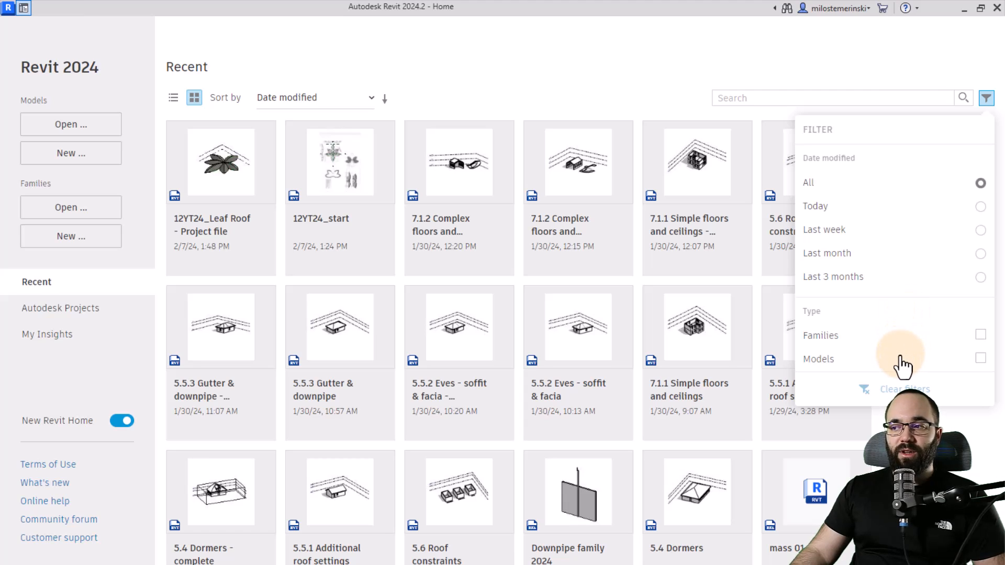
pyautogui.moveTo(892, 348)
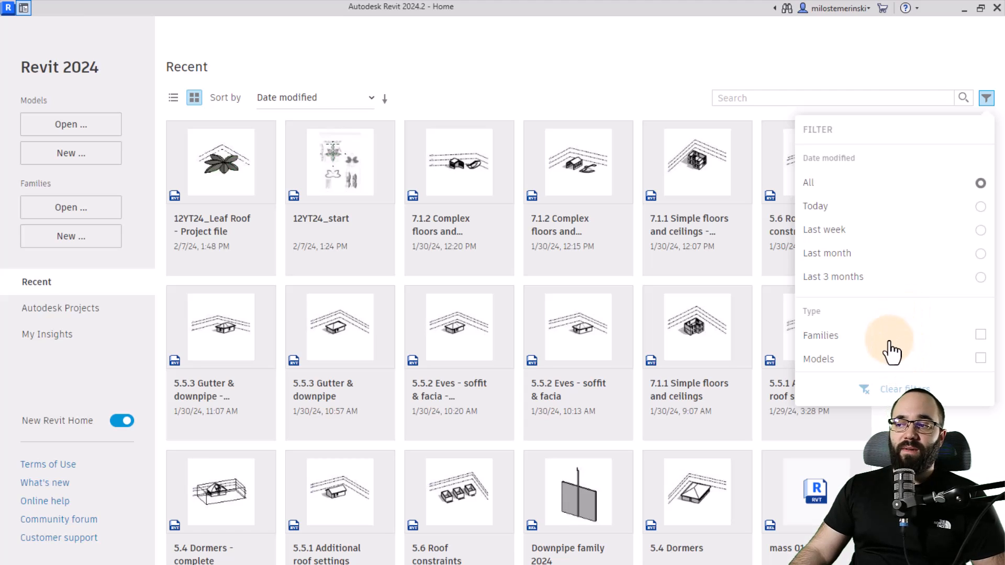
pyautogui.moveTo(569, 94)
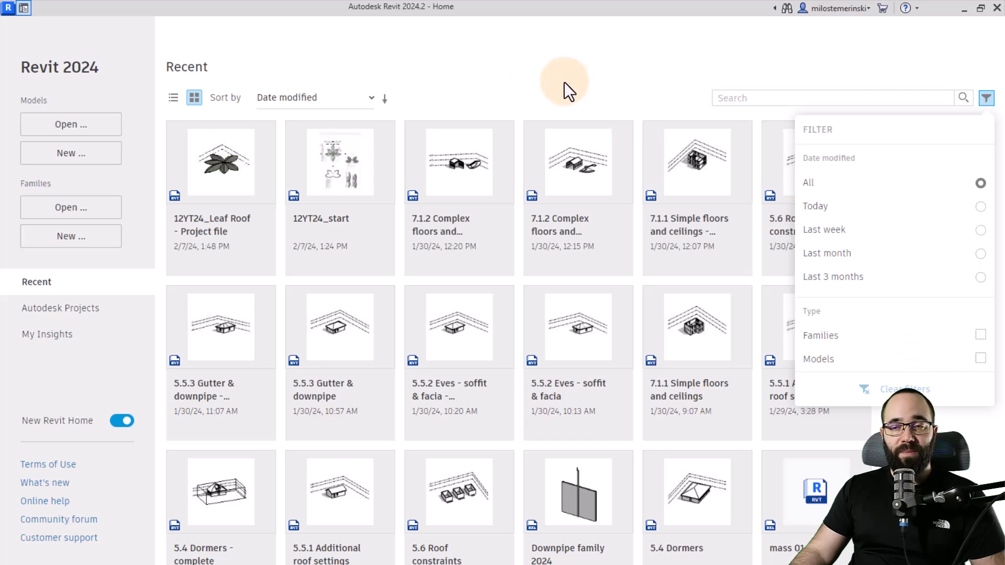
pyautogui.click(989, 98)
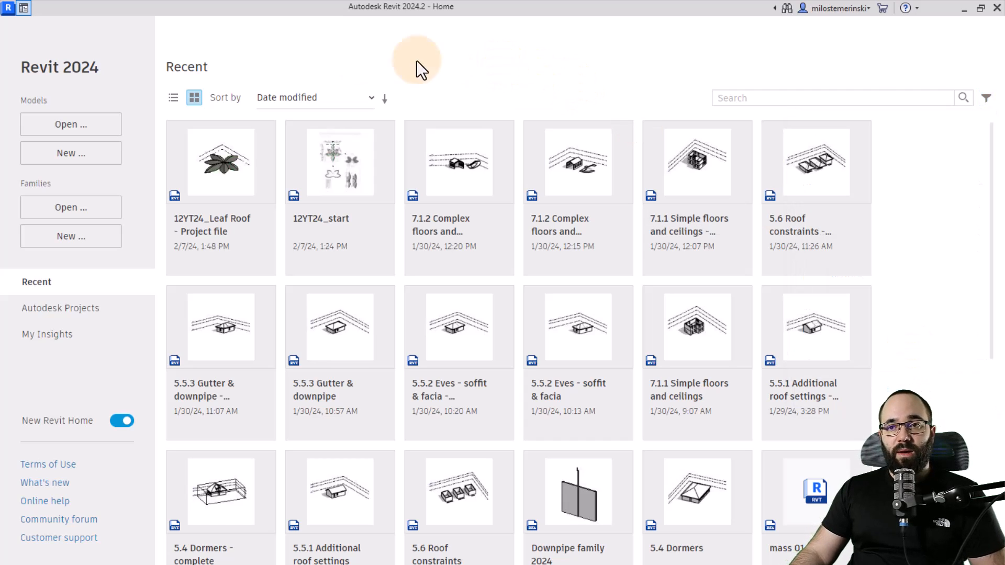
pyautogui.click(173, 98)
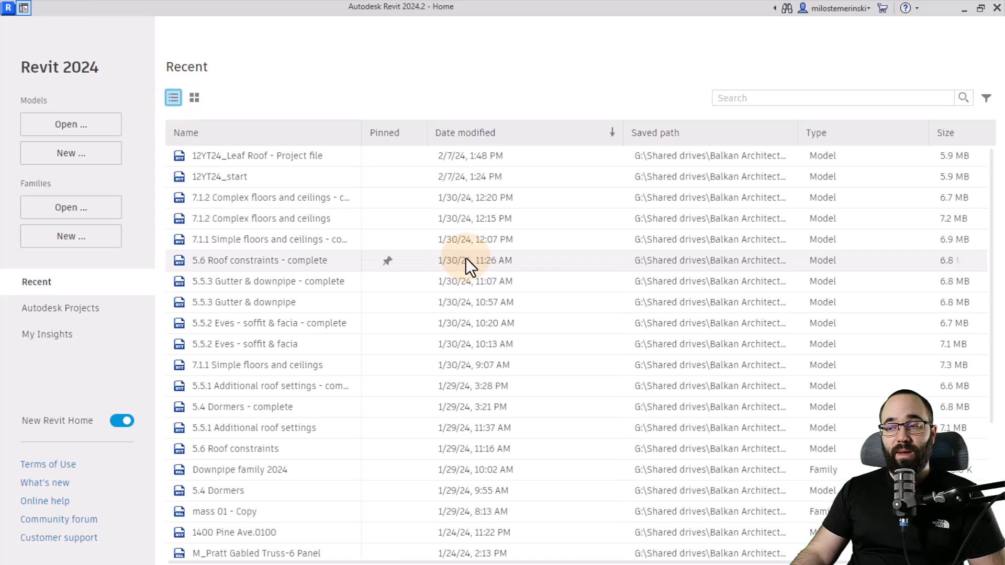
pyautogui.moveTo(410, 188)
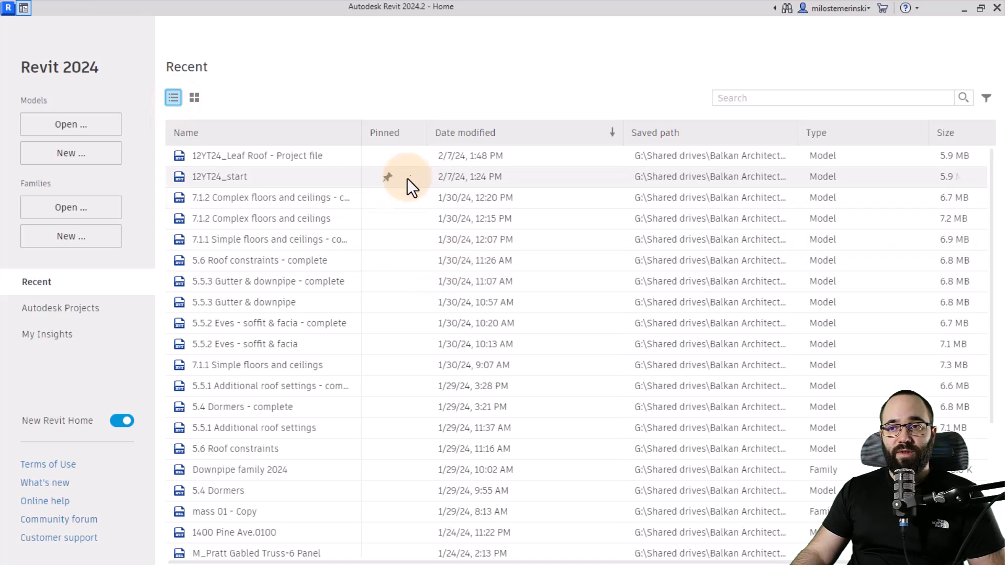
pyautogui.moveTo(390, 205)
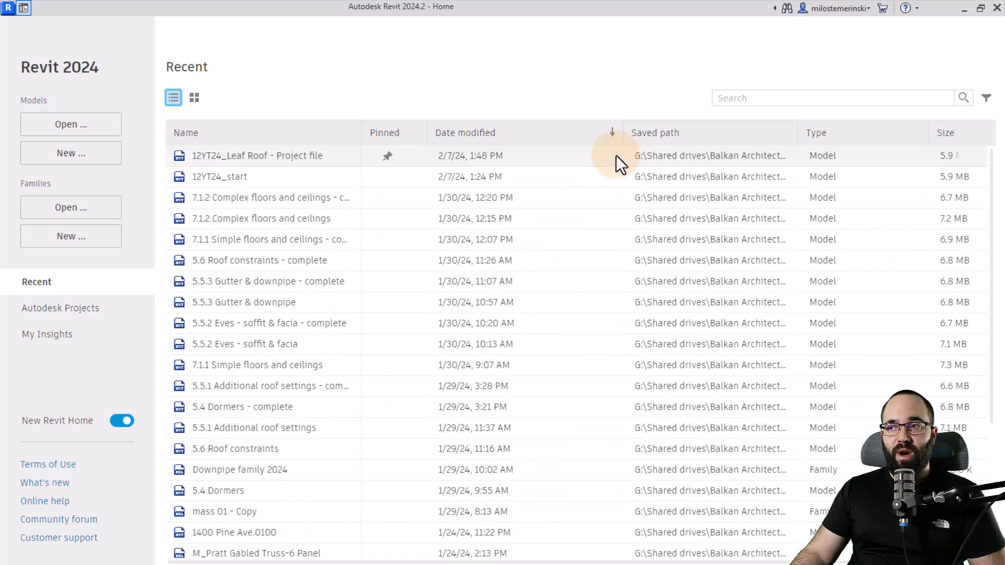
pyautogui.click(612, 132)
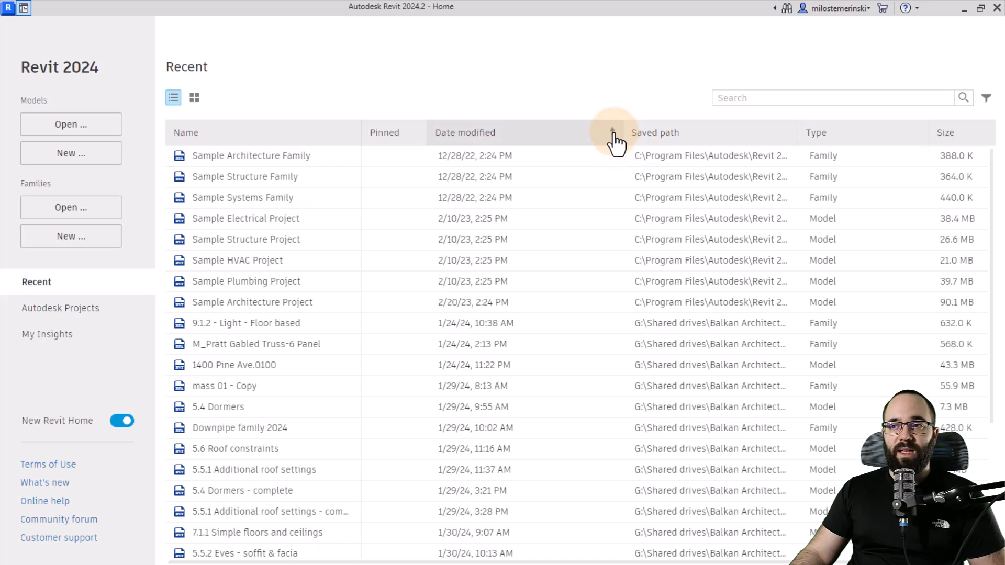
pyautogui.click(614, 133)
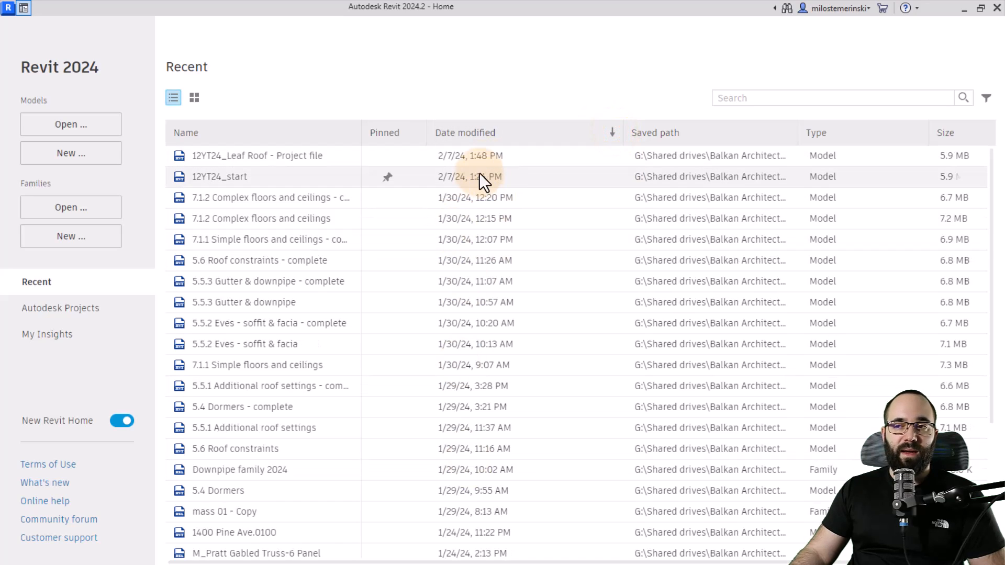
pyautogui.moveTo(426, 188)
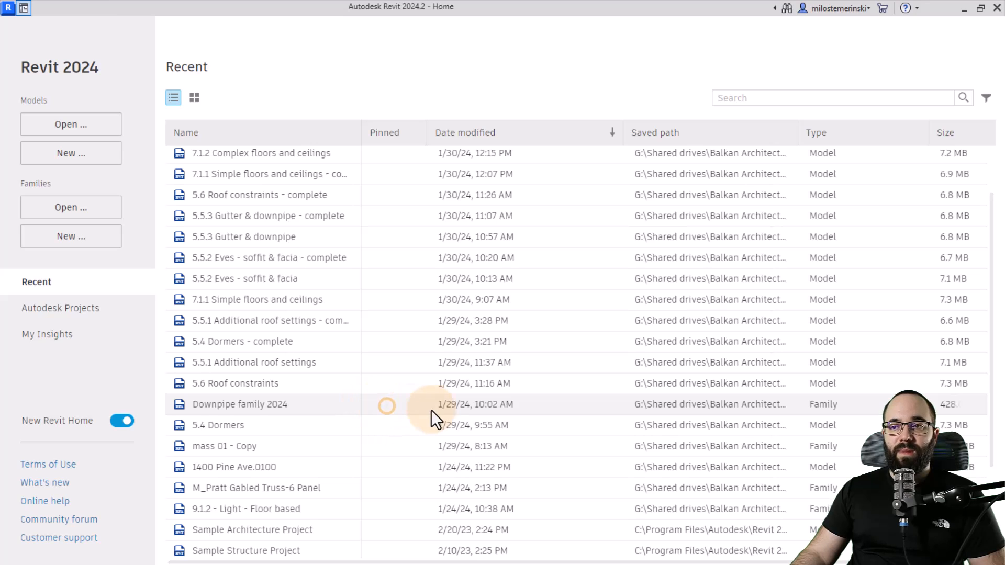
pyautogui.click(386, 405)
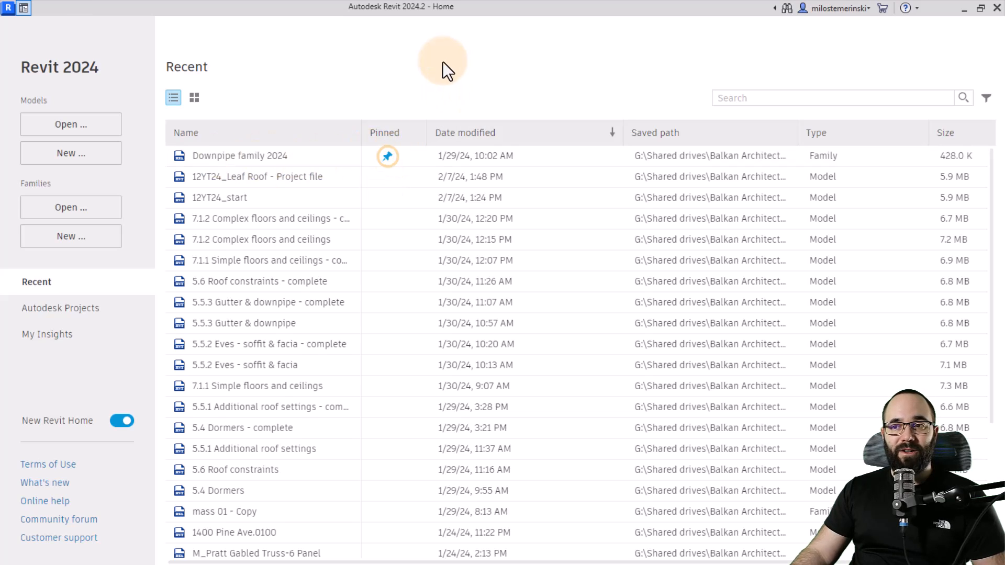
pyautogui.click(388, 156)
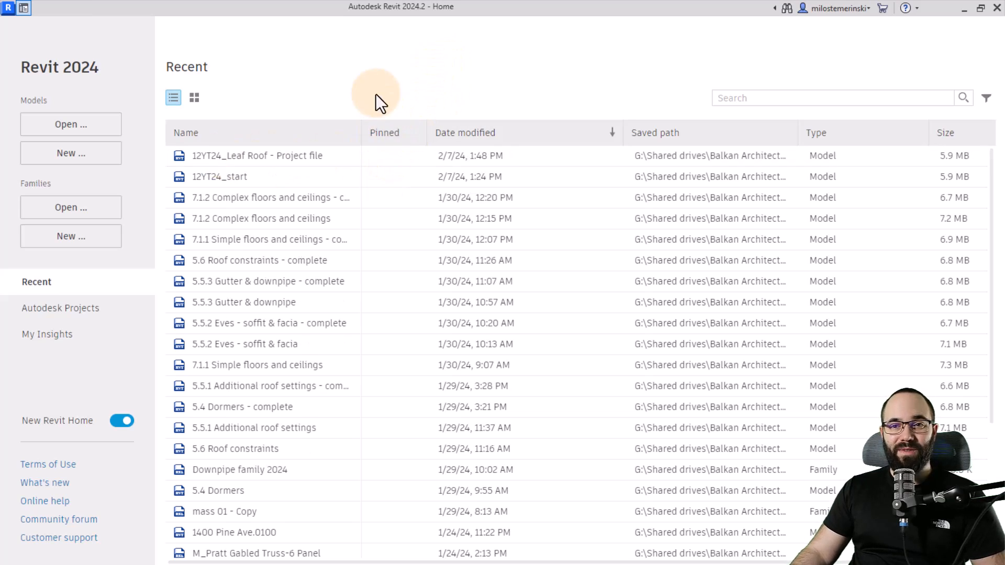
pyautogui.click(194, 98)
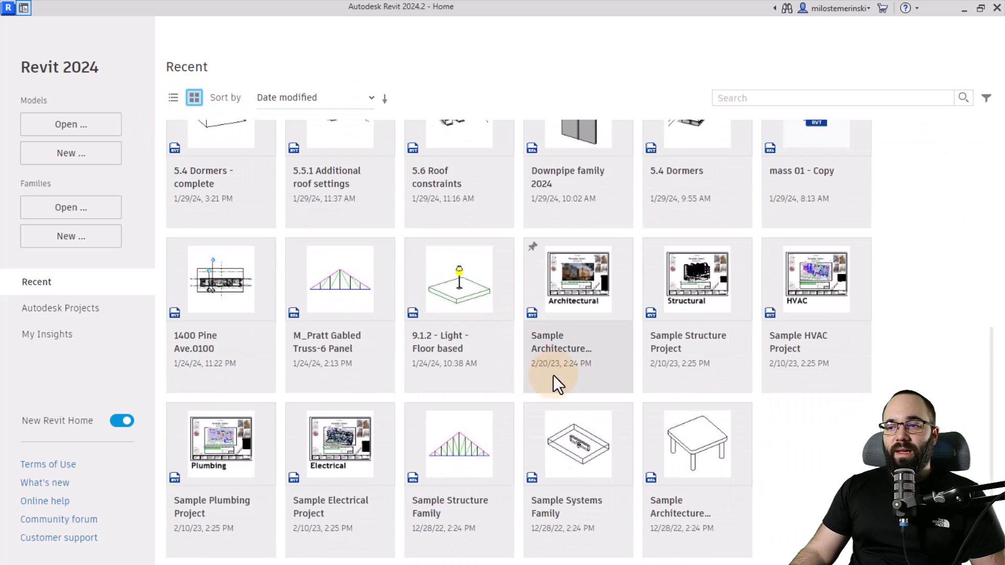
# Open the Snowdon Towers sample project and set the UI active theme to Dark.
pyautogui.doubleClick(578, 280)
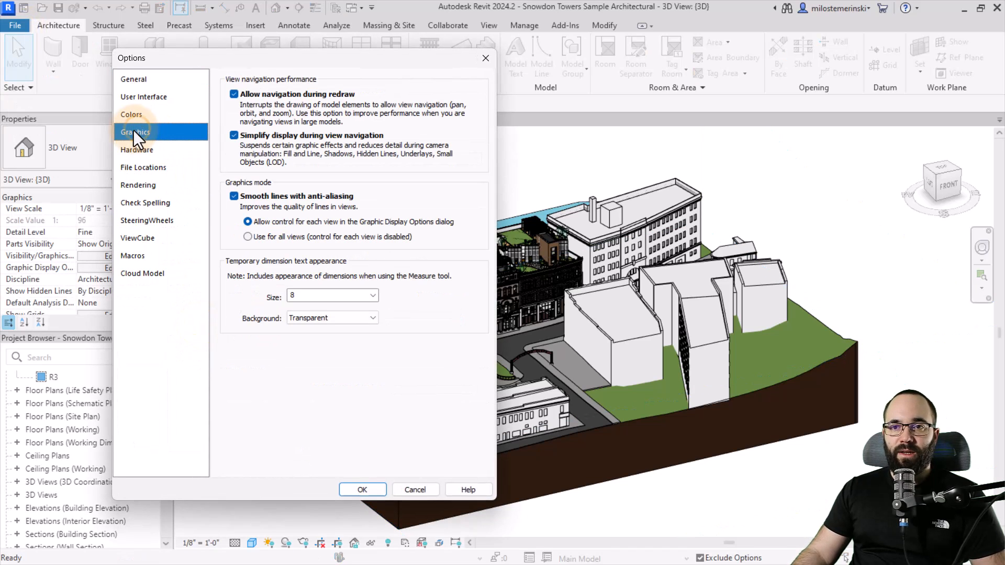
pyautogui.click(132, 114)
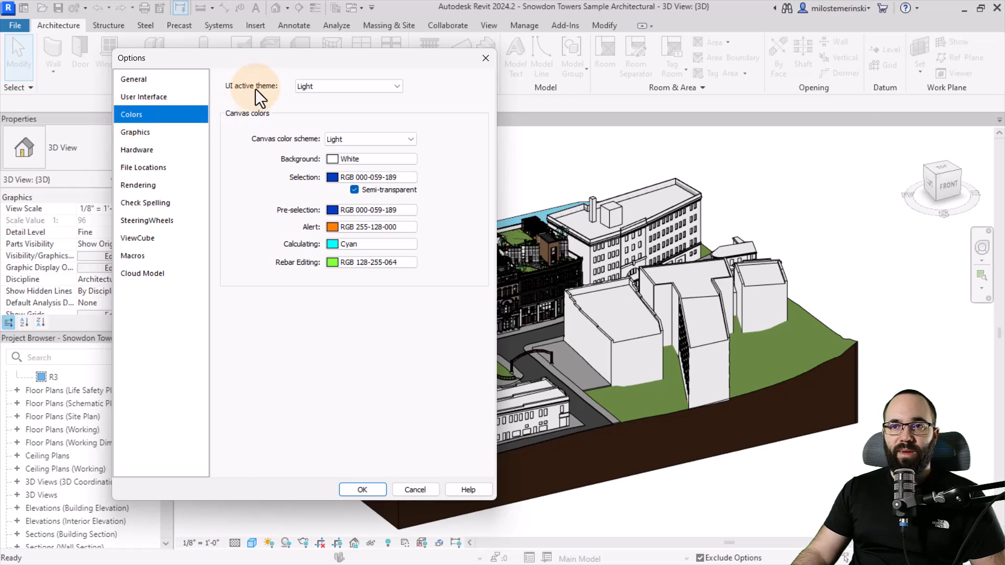
pyautogui.click(348, 86)
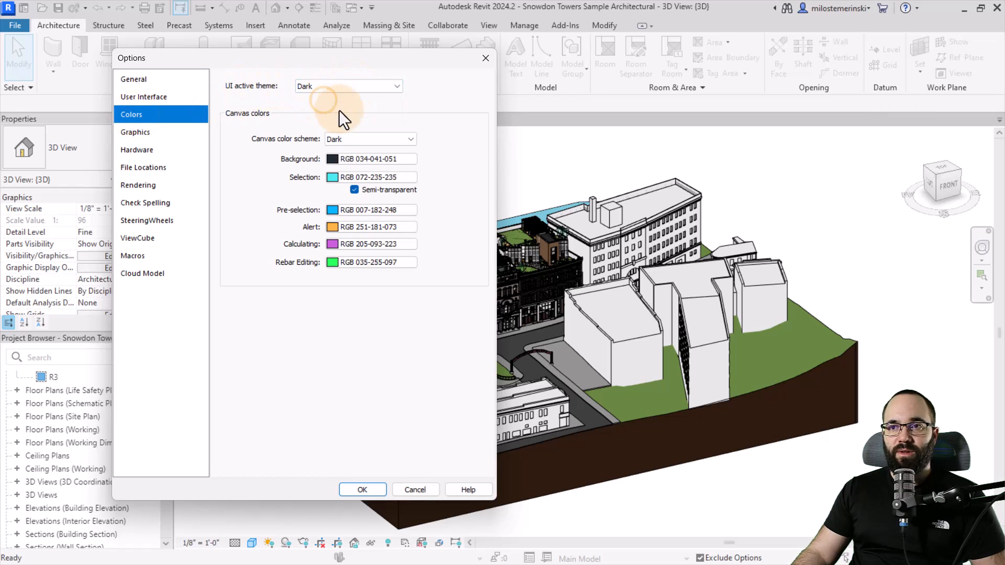
pyautogui.click(363, 489)
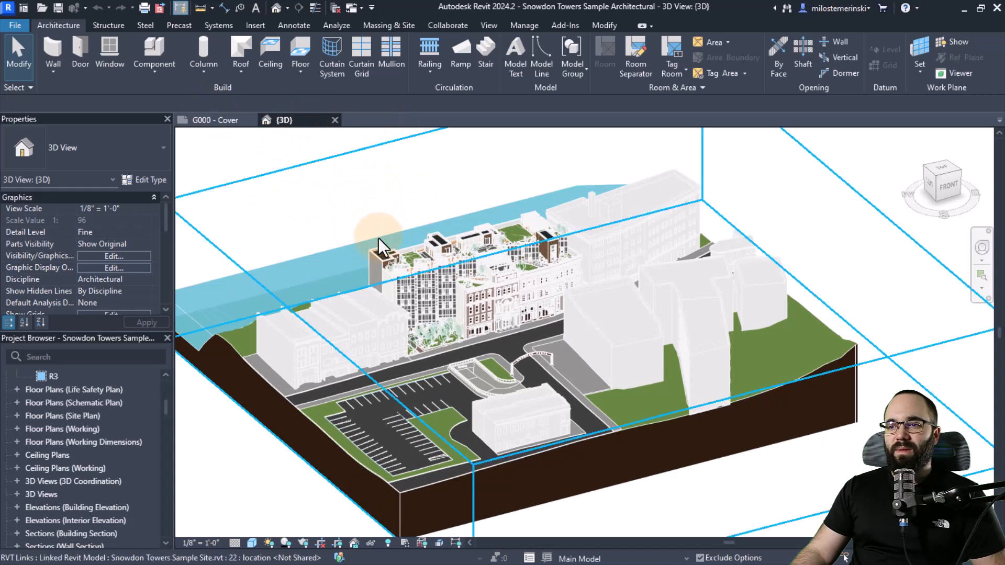
# Open the G000 Cover sheet, switch to View, and scroll to Schedules/Quantities.
pyautogui.click(211, 120)
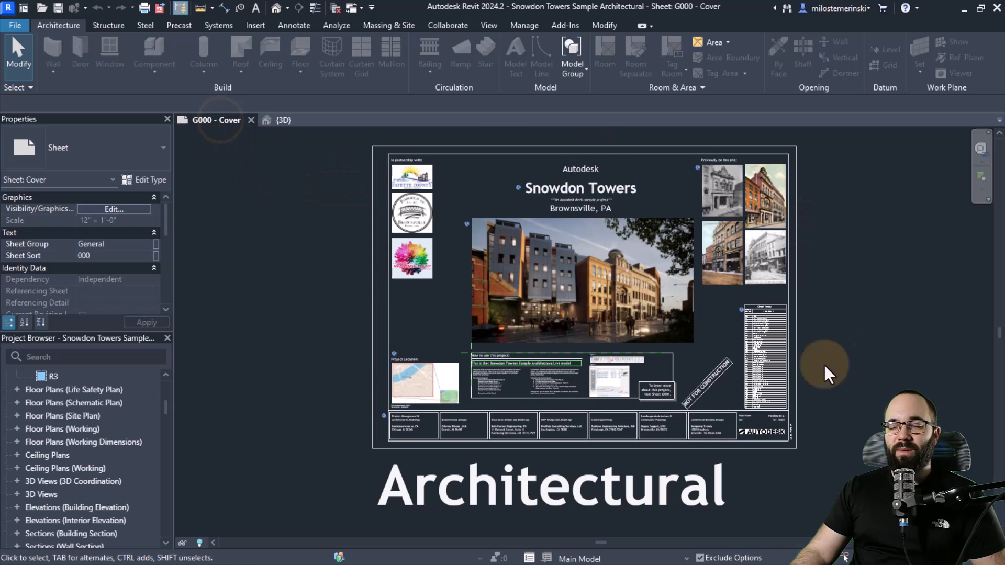
pyautogui.moveTo(310, 167)
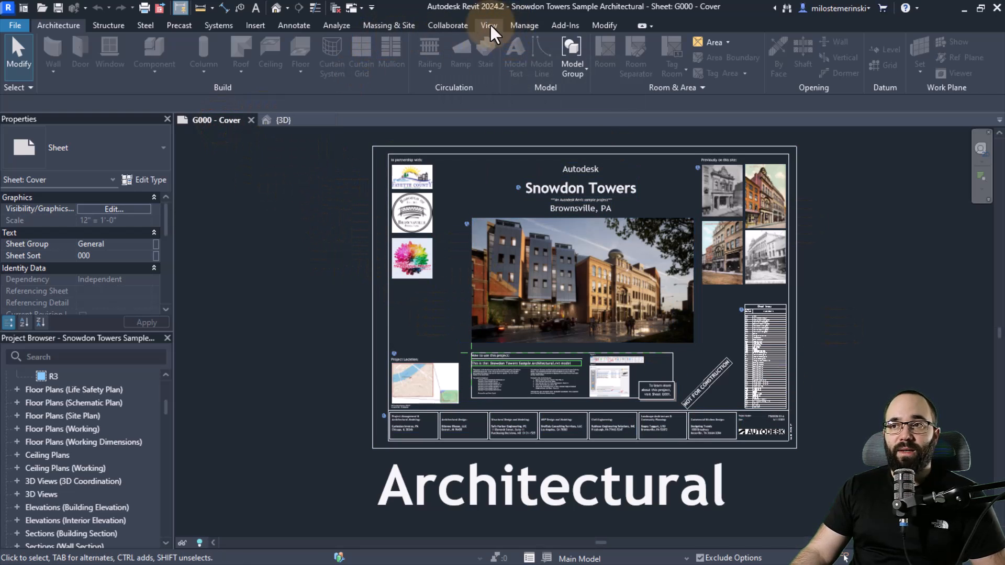
pyautogui.click(487, 25)
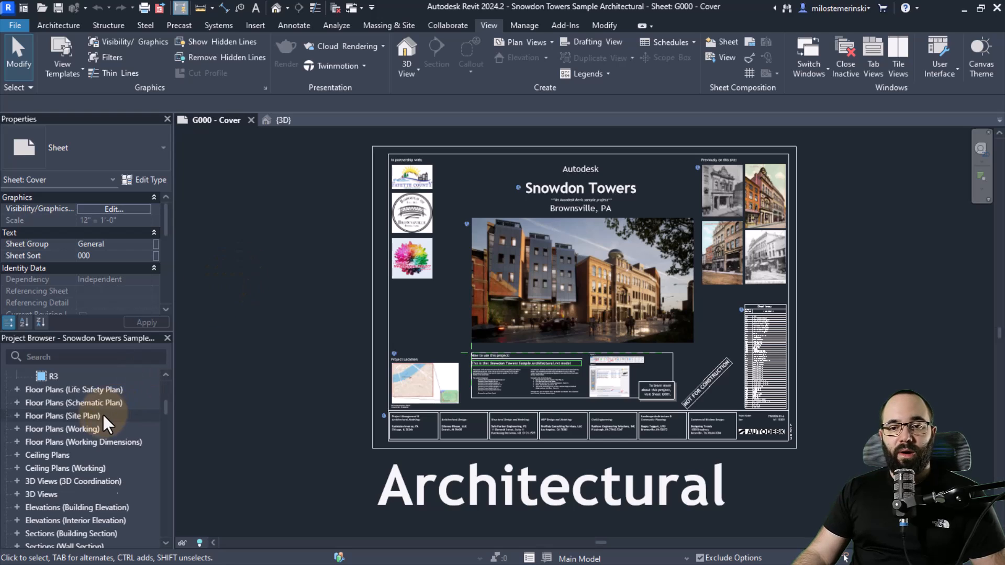
pyautogui.scroll(-3)
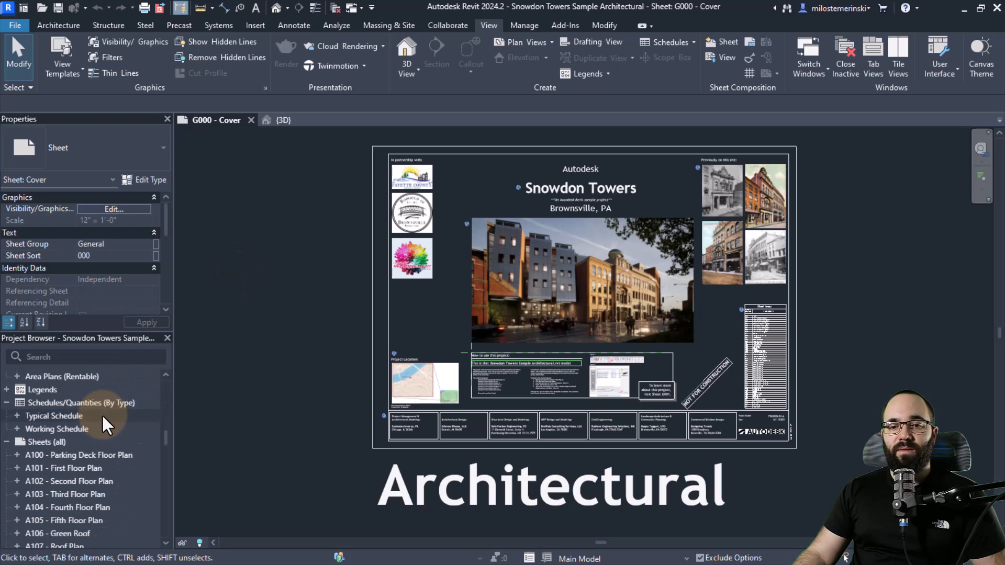
pyautogui.moveTo(20, 422)
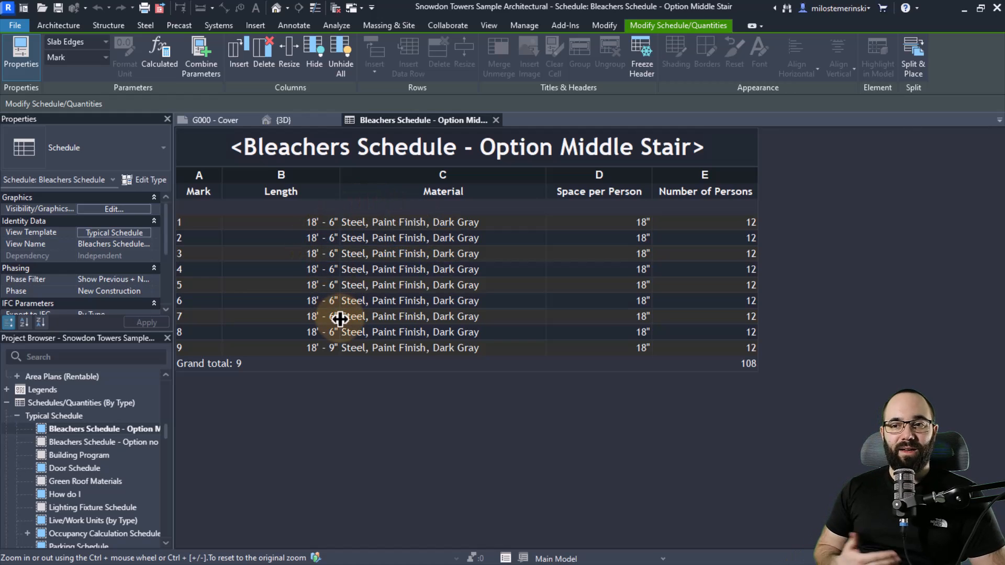
pyautogui.moveTo(297, 183)
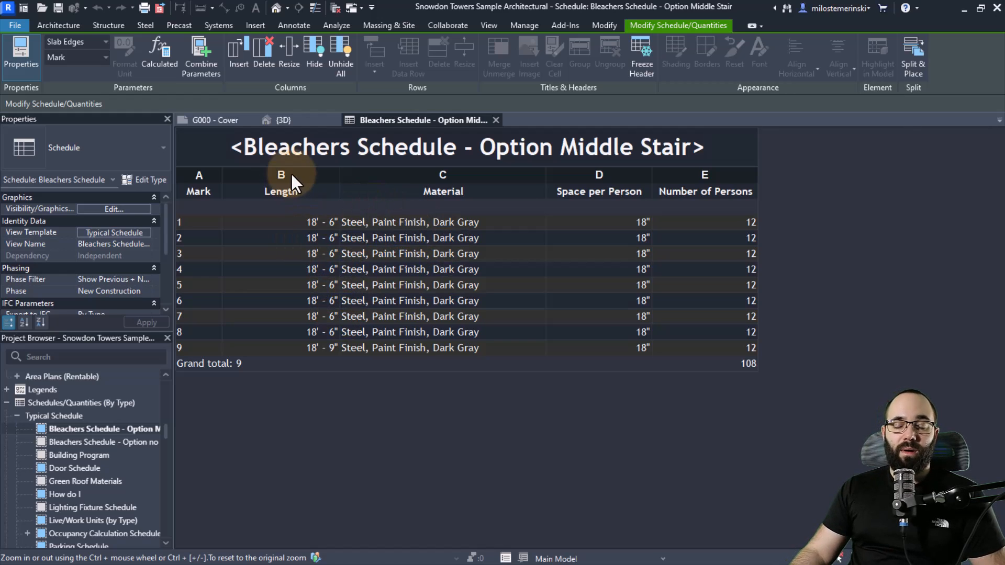
pyautogui.moveTo(439, 251)
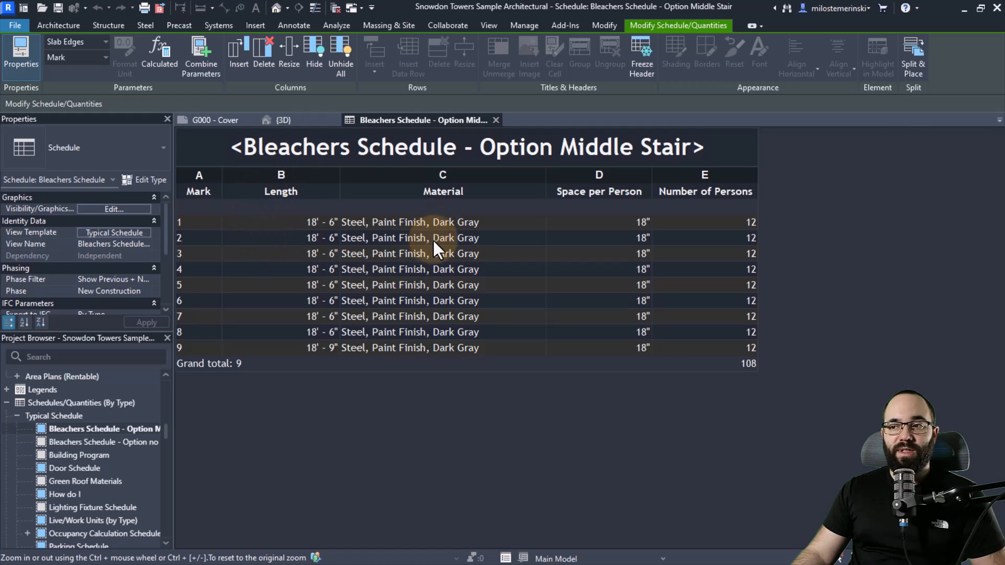
pyautogui.moveTo(267, 282)
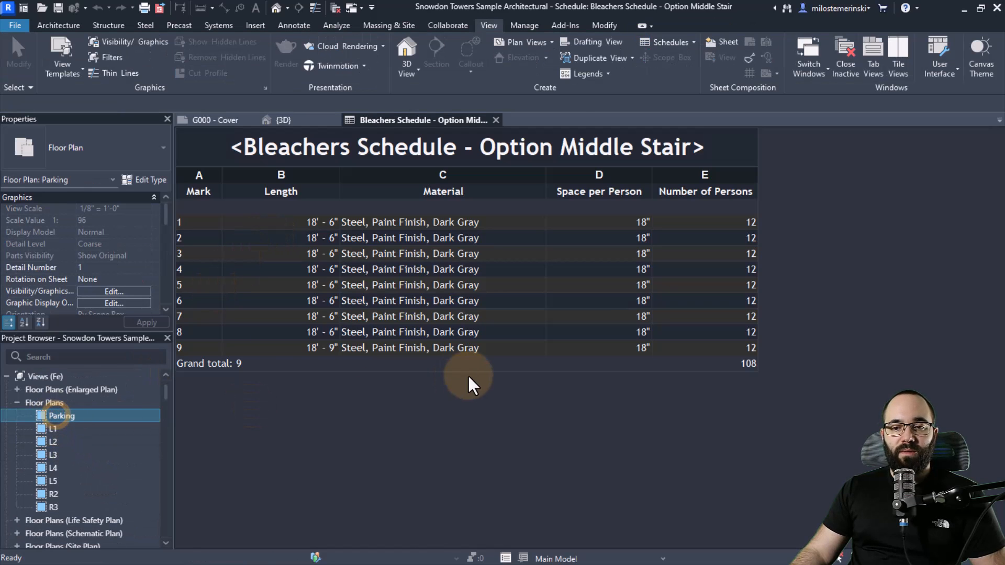
# In the Parking plan, show Core - Concrete 10" wall type properties with narrower Parameter column.
pyautogui.doubleClick(62, 415)
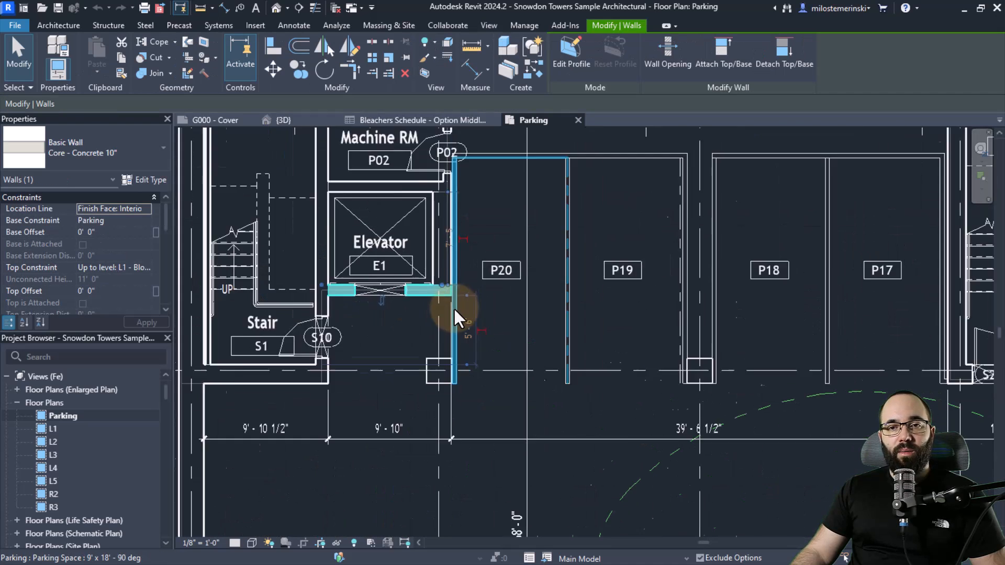
pyautogui.click(142, 180)
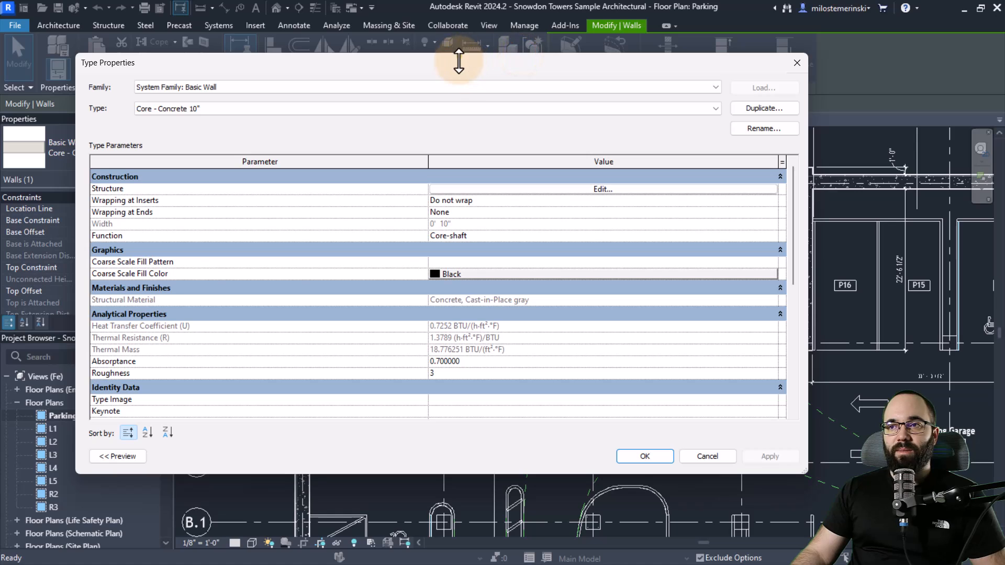
pyautogui.moveTo(428, 162); pyautogui.dragTo(342, 167)
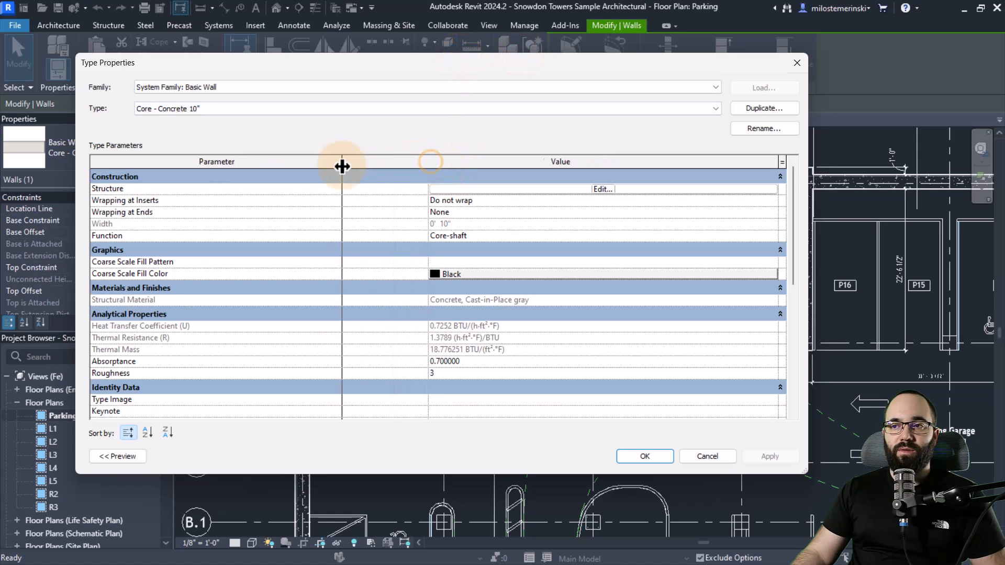
pyautogui.moveTo(342, 165); pyautogui.dragTo(221, 165)
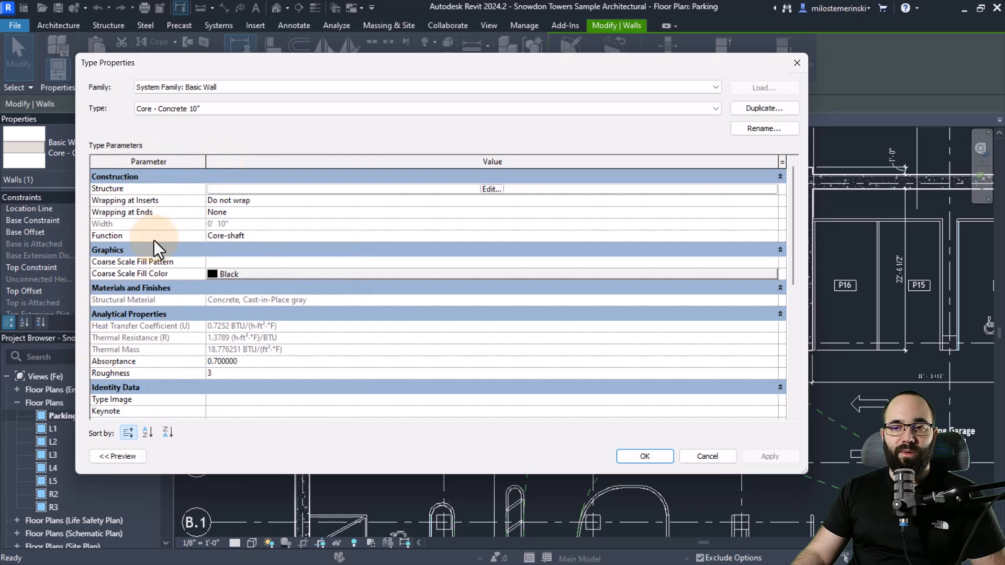
pyautogui.moveTo(458, 157)
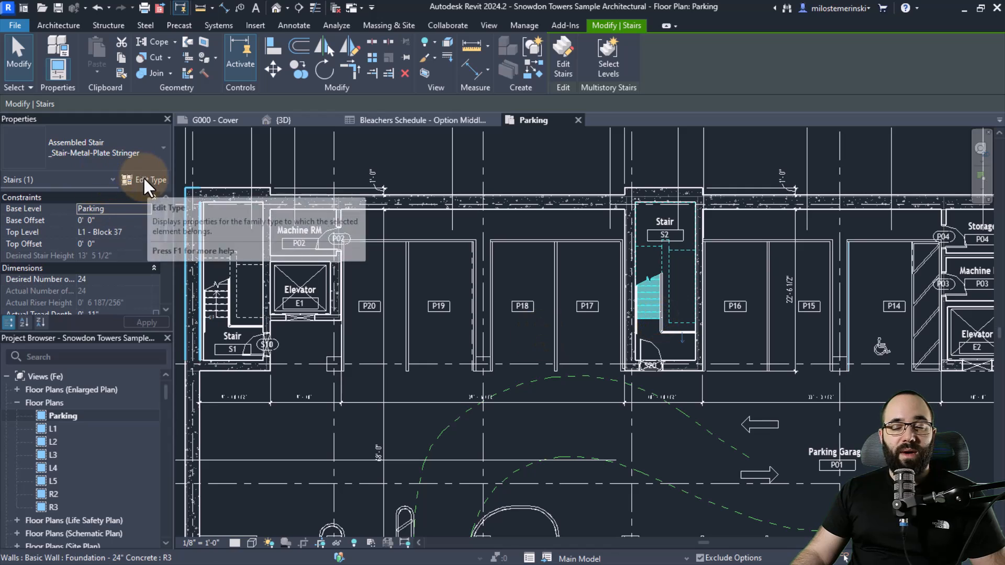
pyautogui.moveTo(149, 189)
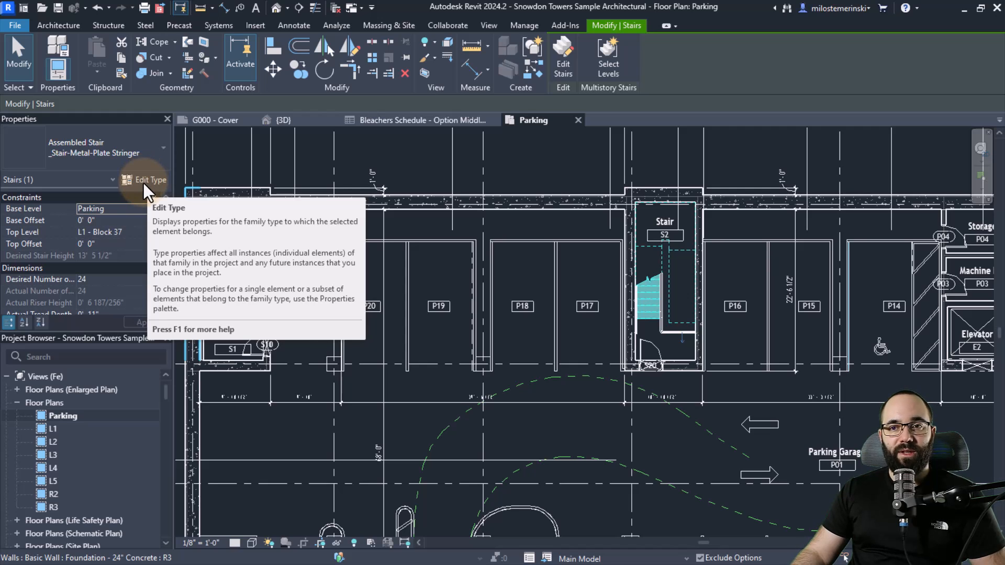
# Open Type Properties for the _Stair-Metal-Plate Stringer assembled stair.
pyautogui.click(150, 180)
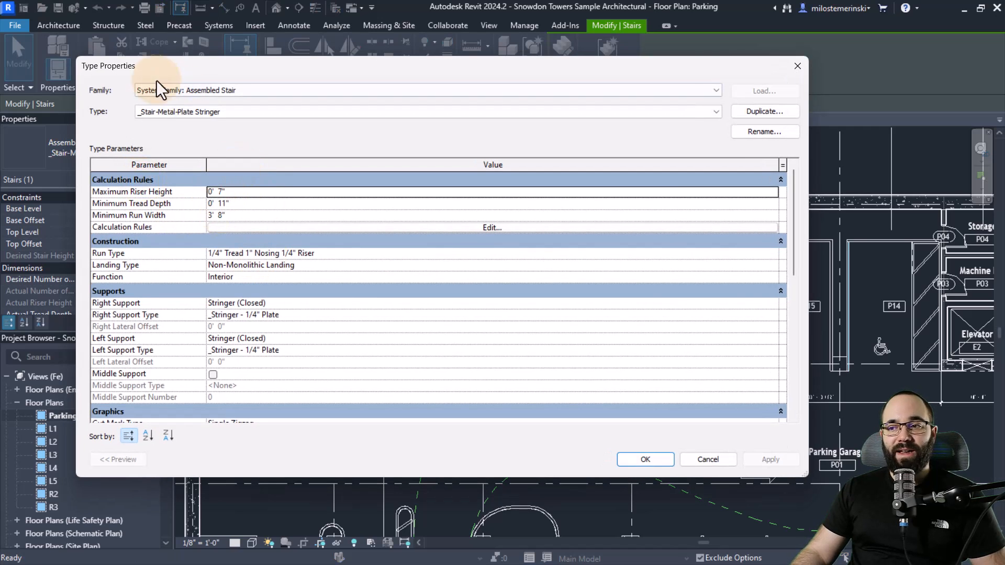
pyautogui.moveTo(352, 167)
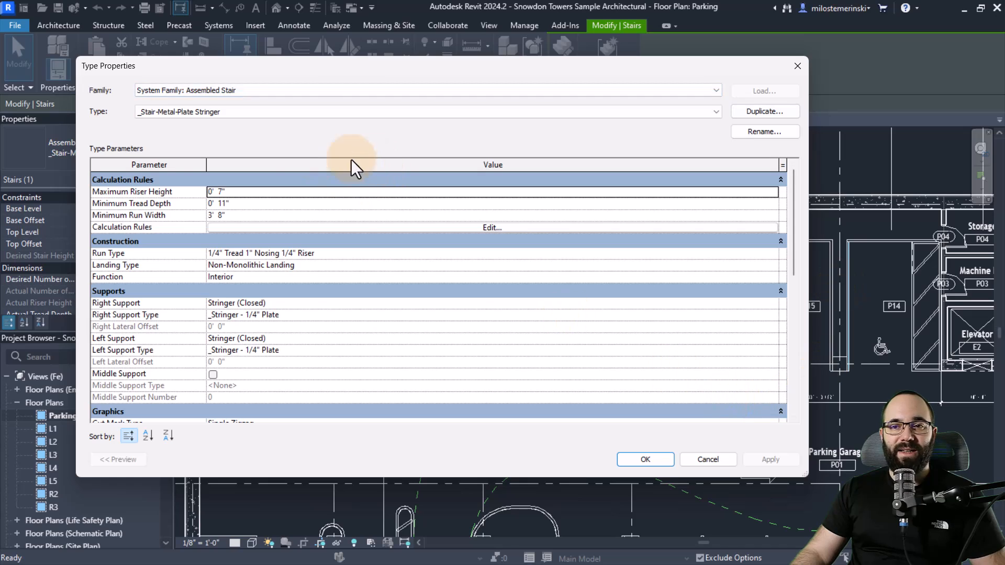
pyautogui.moveTo(183, 365)
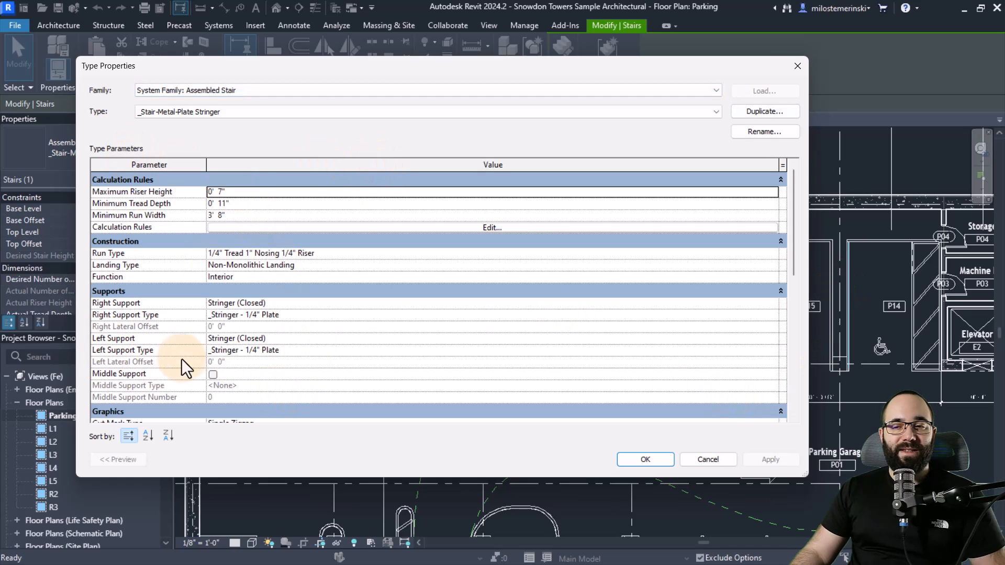
pyautogui.moveTo(283, 293)
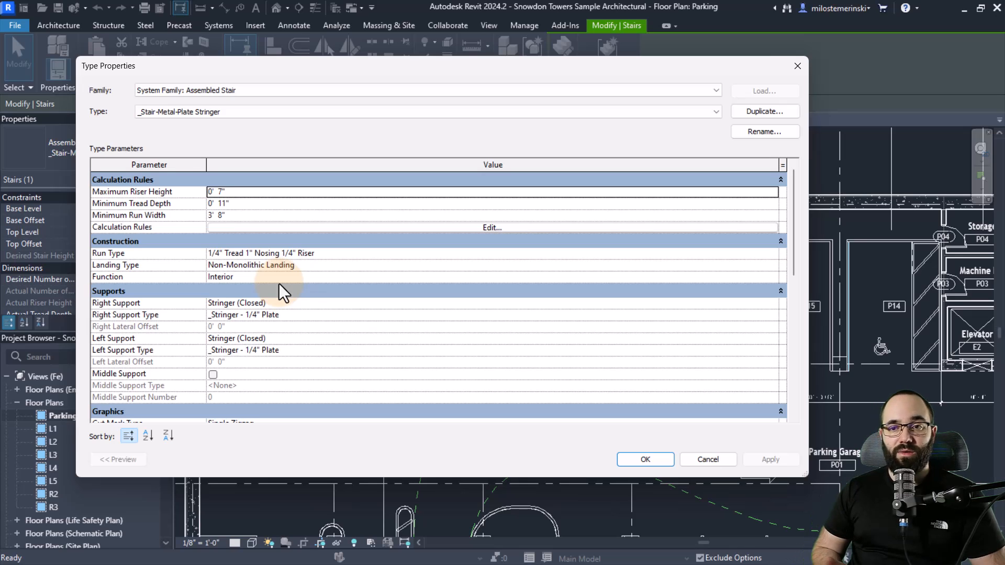
pyautogui.moveTo(642, 284)
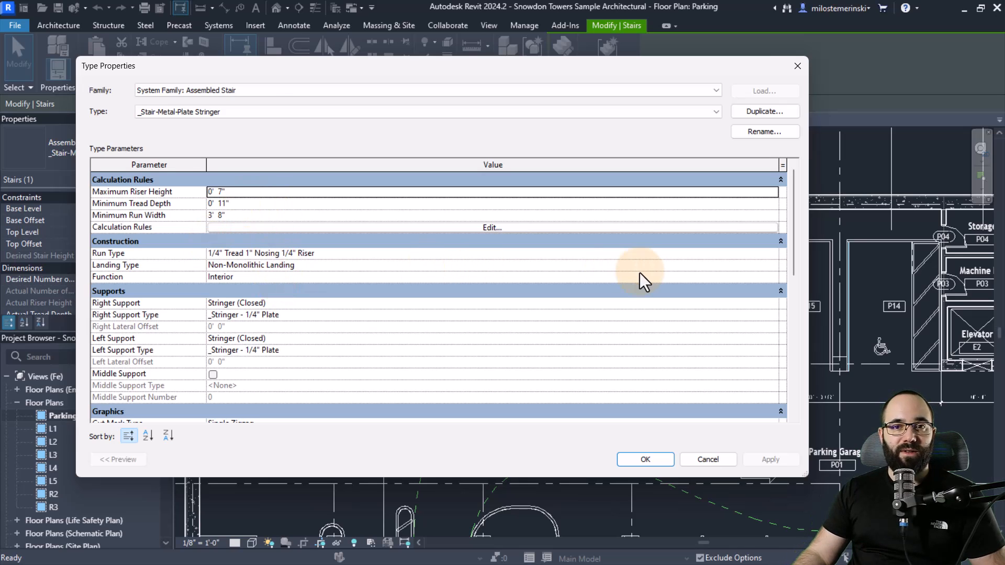
pyautogui.moveTo(521, 279)
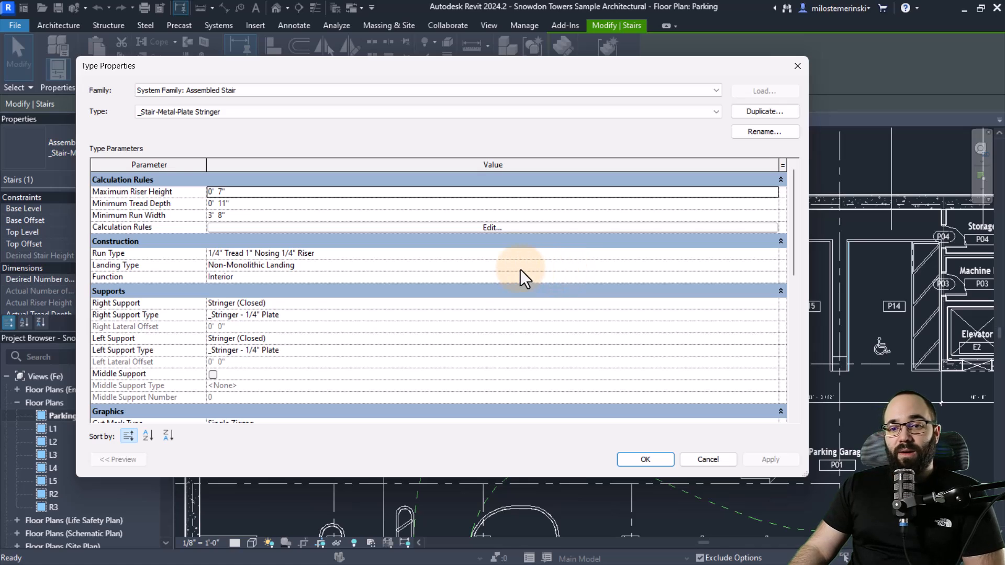
pyautogui.moveTo(176, 469)
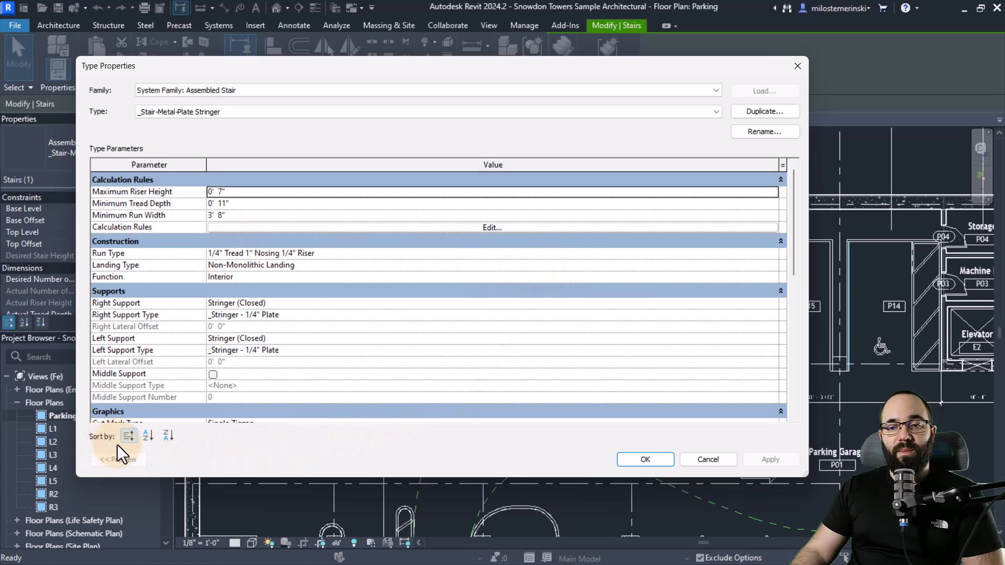
pyautogui.moveTo(128, 436)
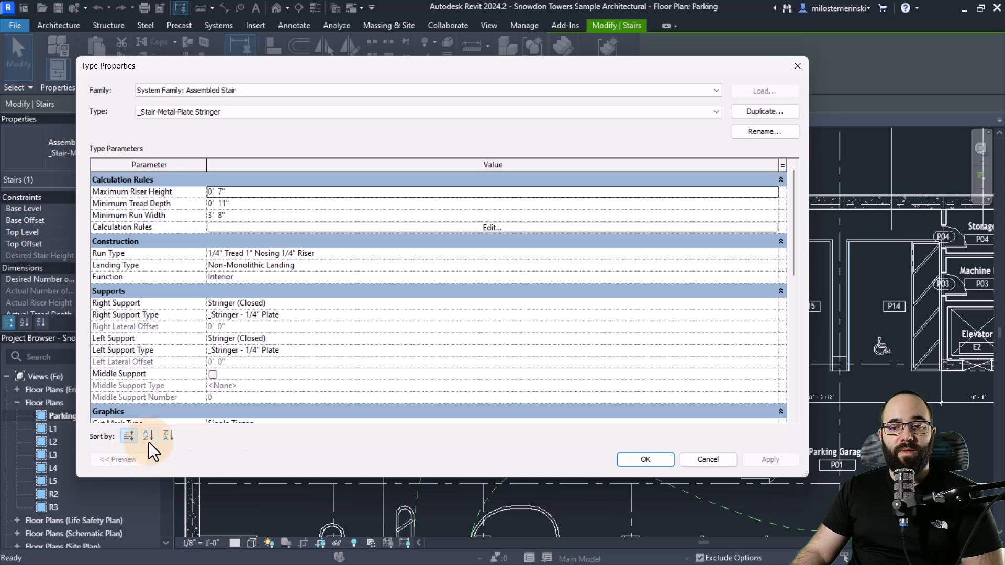
# Sort stair parameters ascending, descending, default, then ascending and descending again.
pyautogui.click(149, 436)
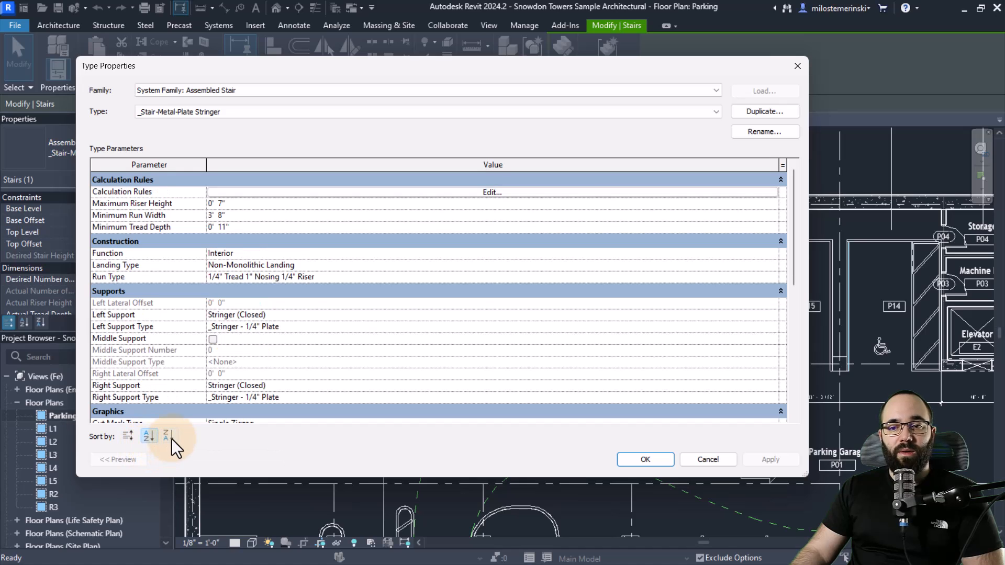
pyautogui.click(168, 436)
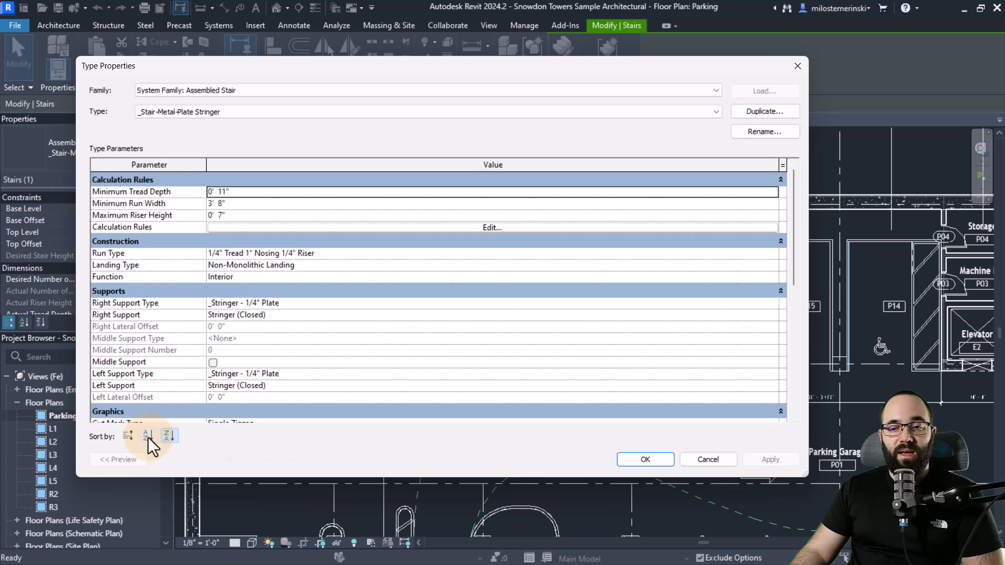
pyautogui.click(127, 436)
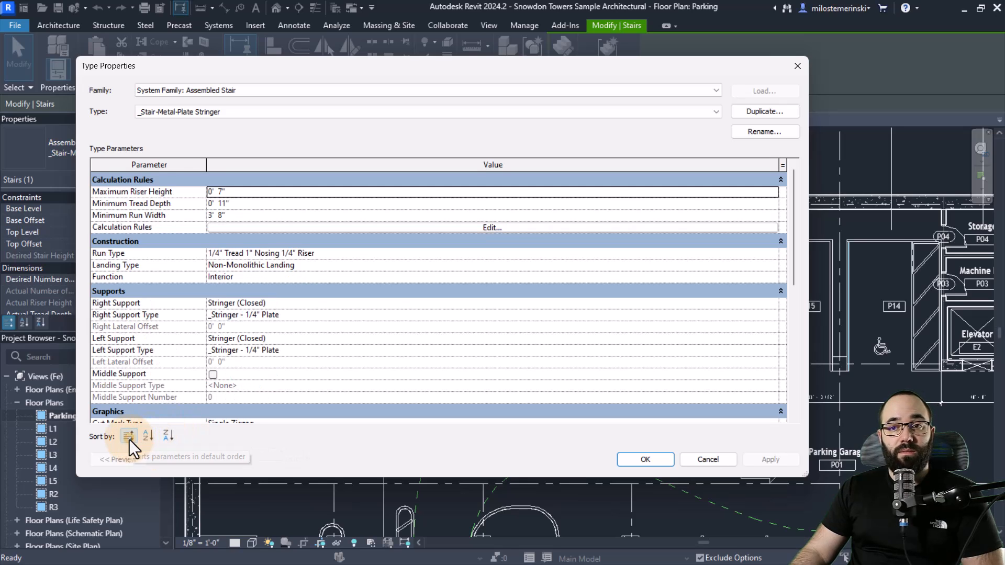
pyautogui.click(168, 436)
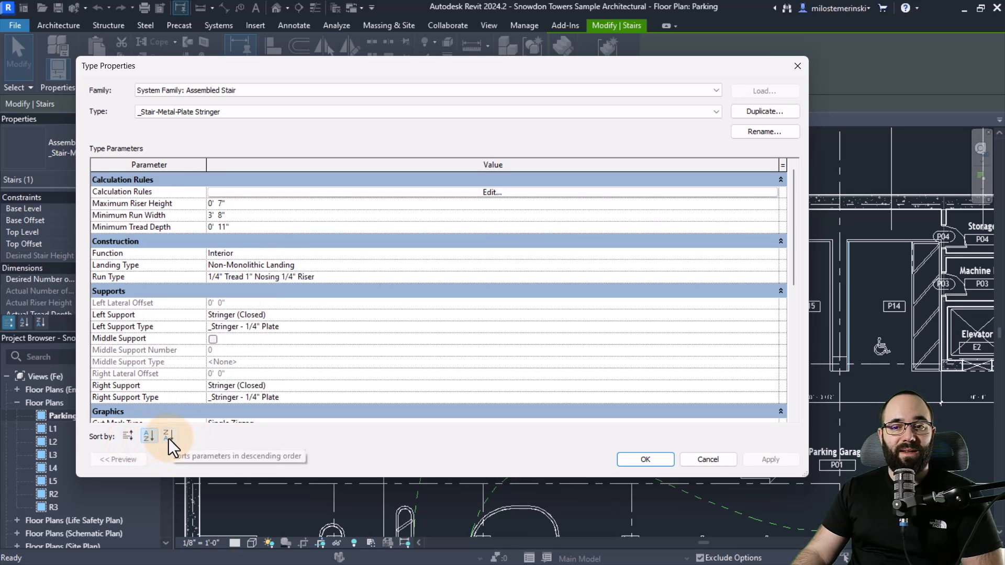
pyautogui.click(170, 435)
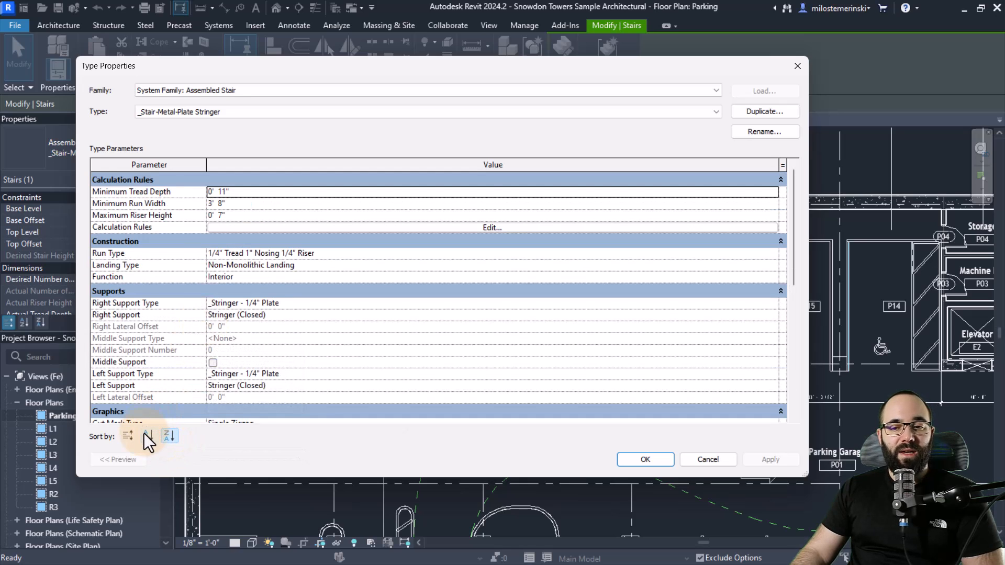
pyautogui.click(129, 437)
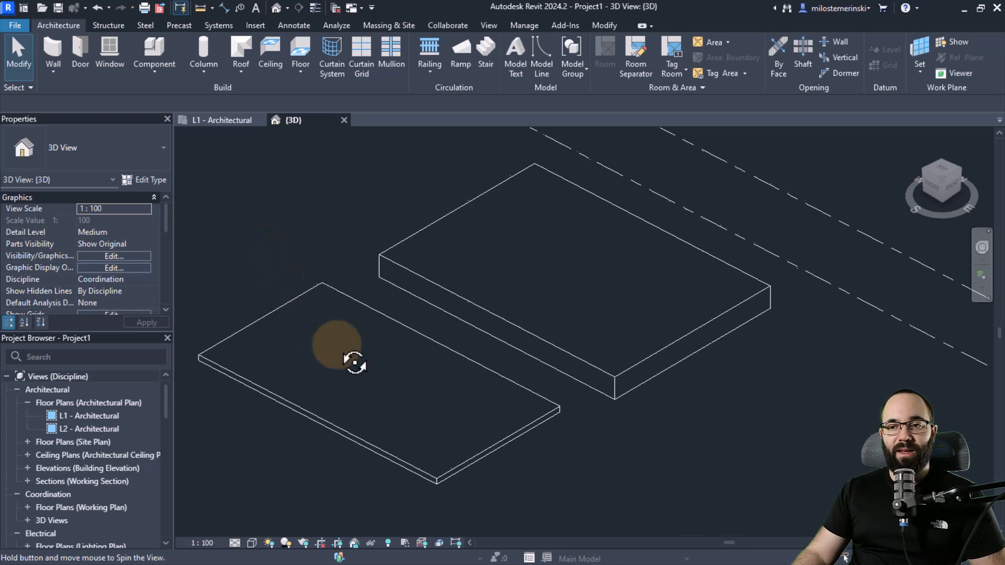
# Set the thin left floor's shape-editing Elevation Base to Top Plane, then exit editing.
pyautogui.click(338, 352)
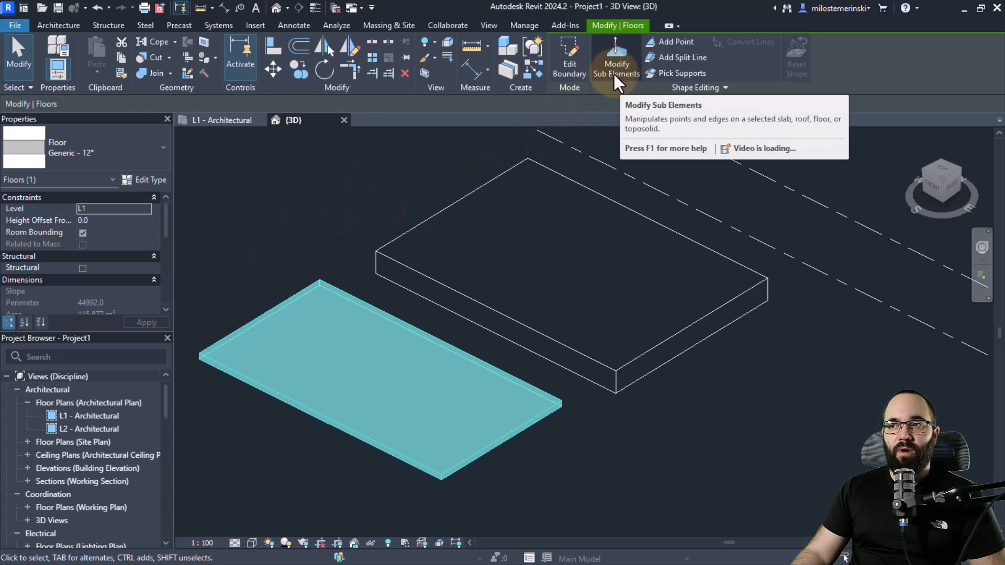
pyautogui.click(616, 58)
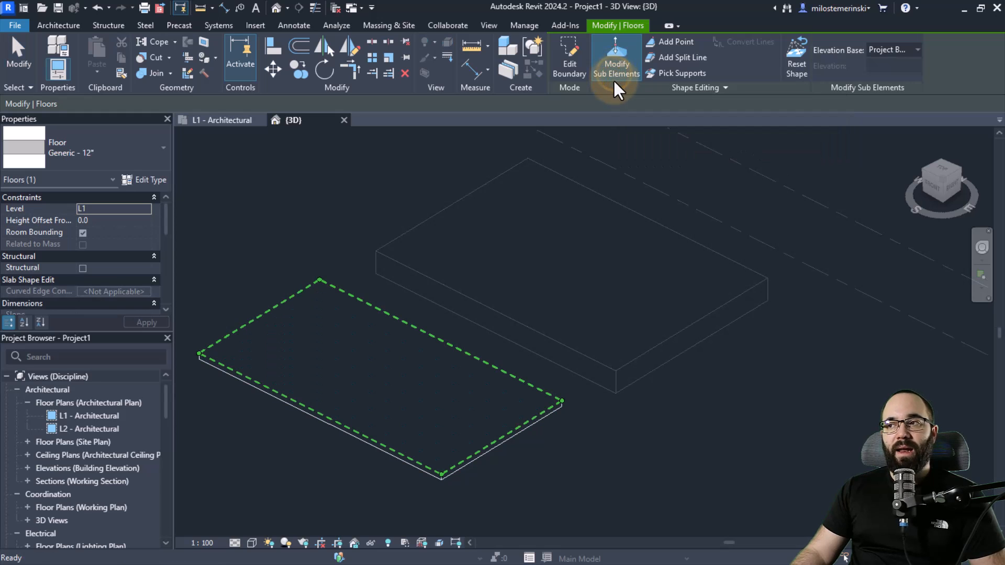
pyautogui.moveTo(833, 62)
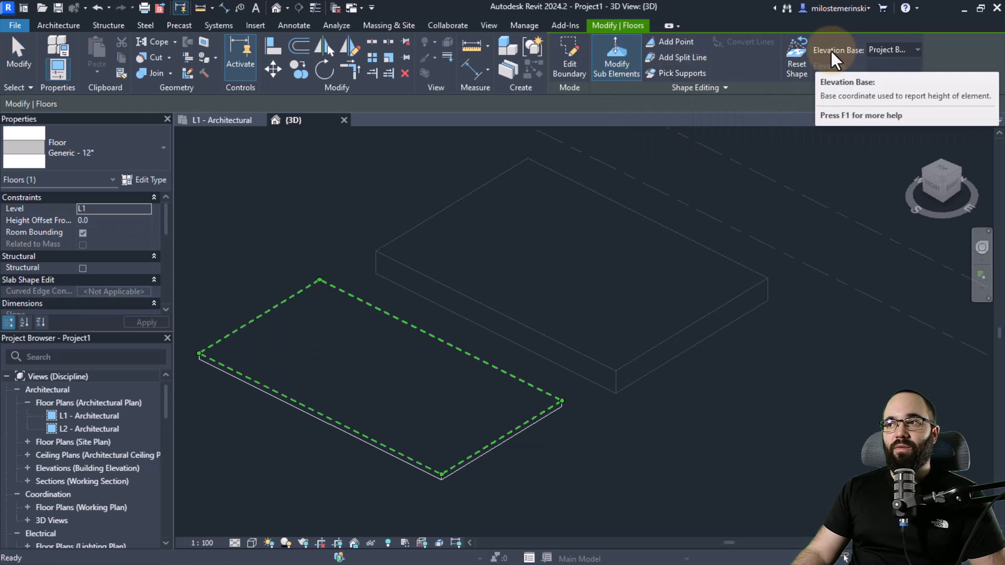
pyautogui.click(923, 49)
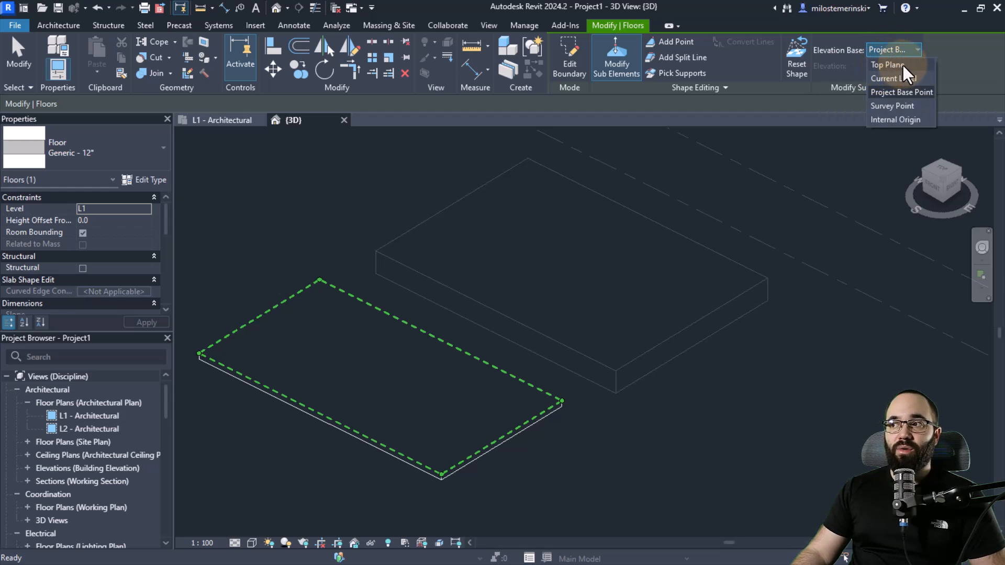
pyautogui.moveTo(904, 93)
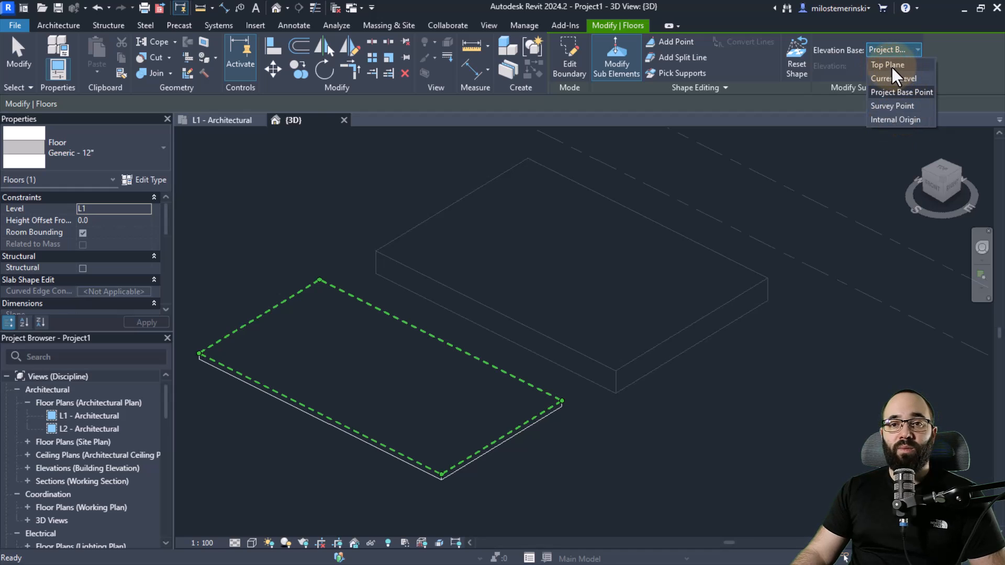
pyautogui.click(887, 65)
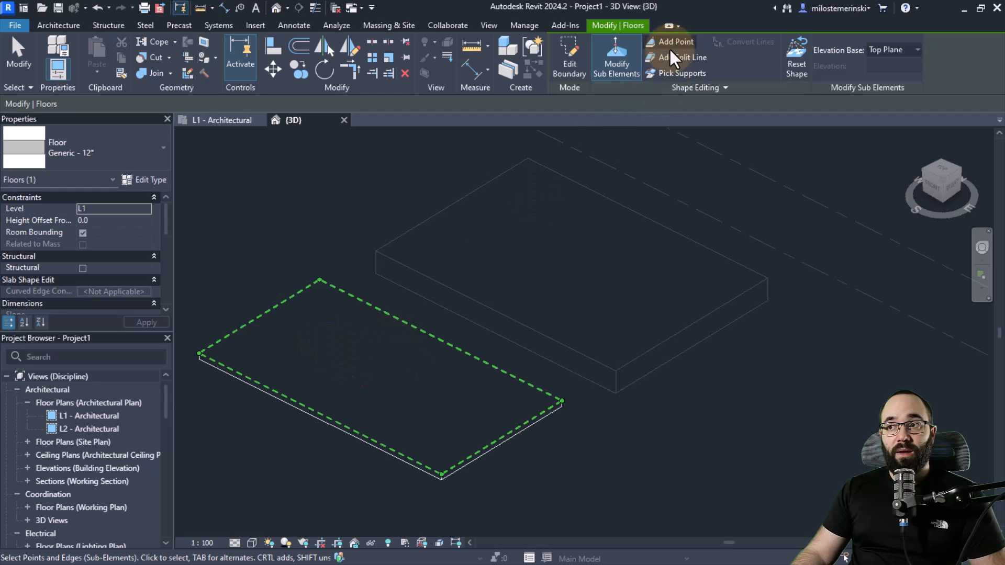
pyautogui.click(992, 49)
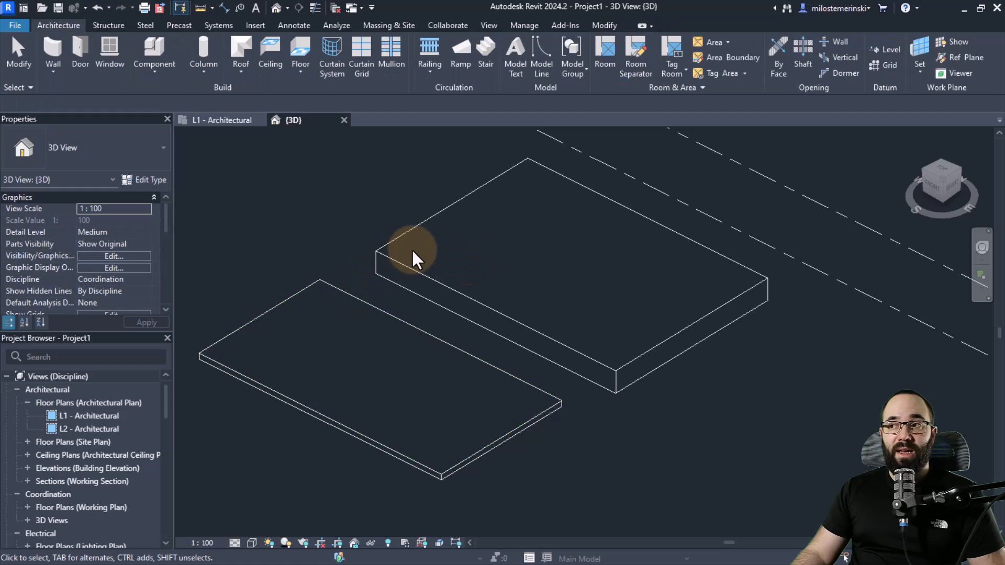
pyautogui.click(410, 264)
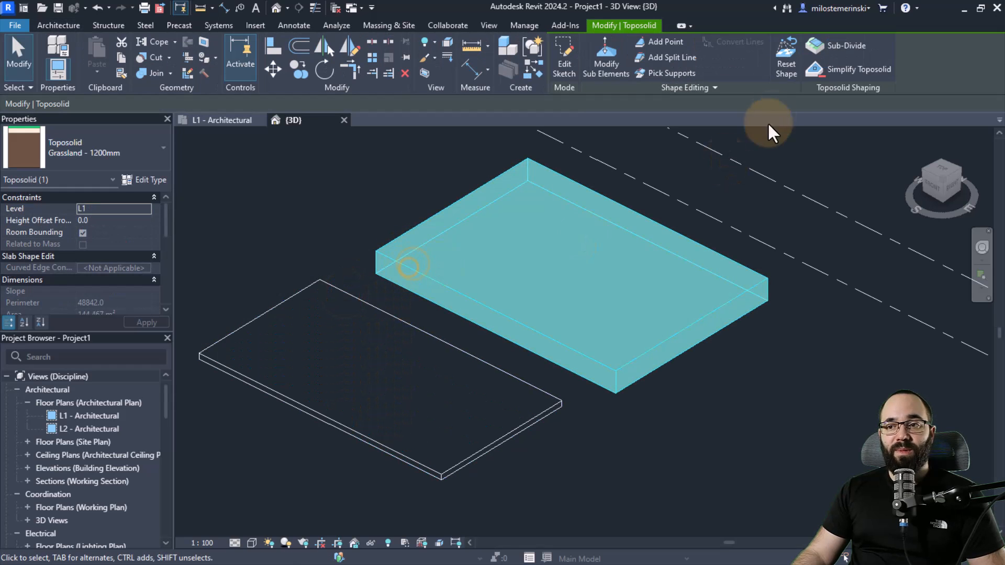
pyautogui.click(665, 41)
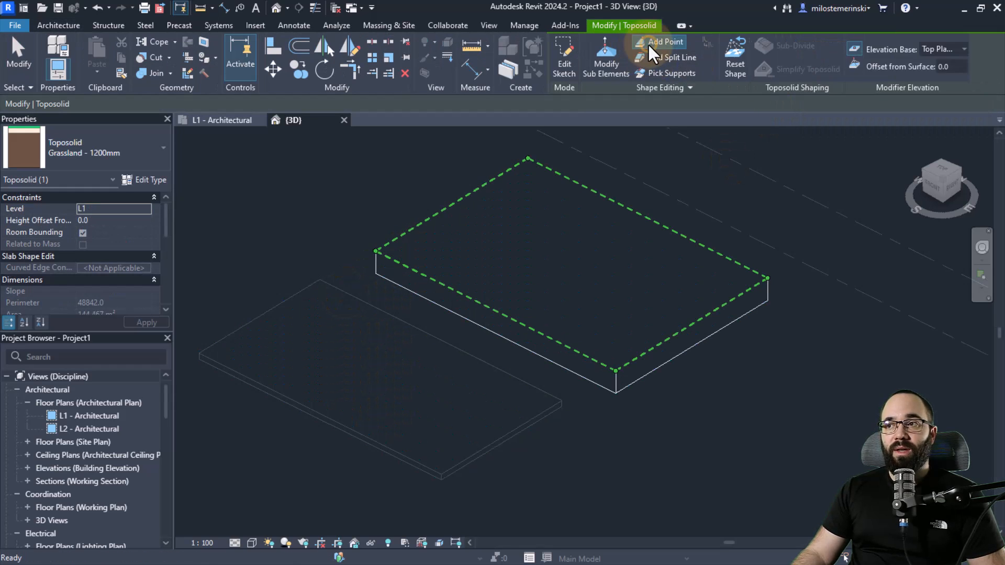
pyautogui.click(972, 48)
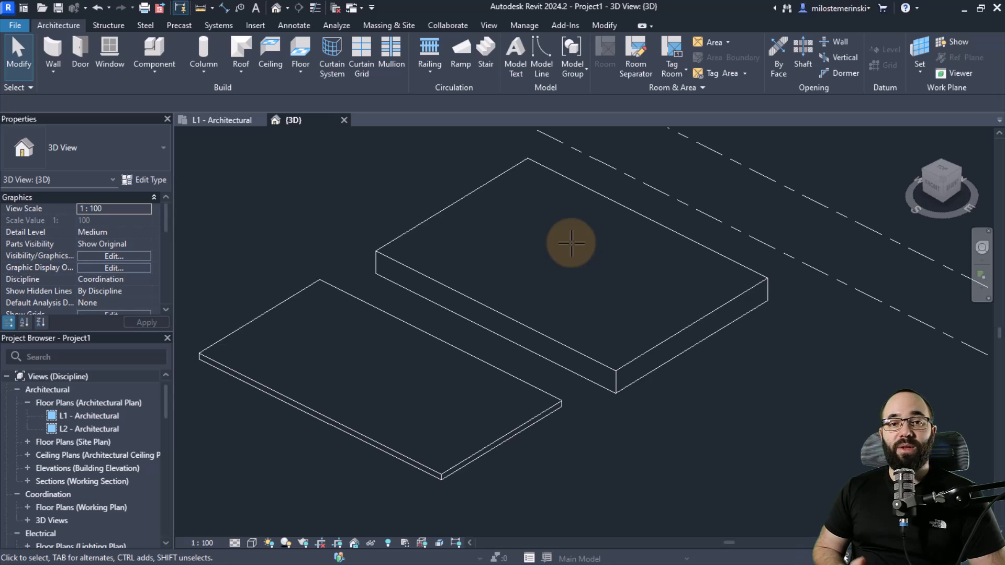
pyautogui.moveTo(561, 278)
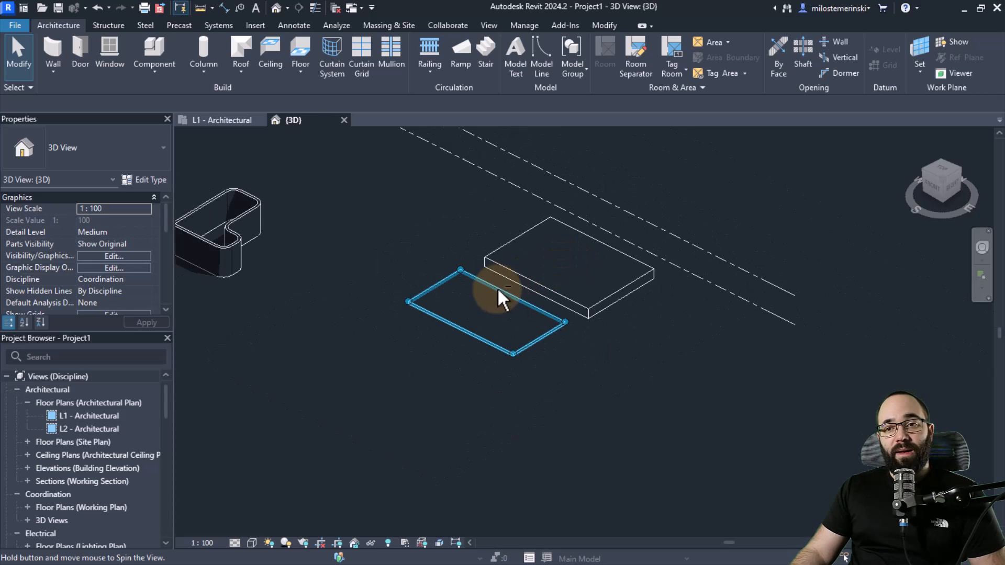
pyautogui.moveTo(500, 298); pyautogui.dragTo(497, 365)
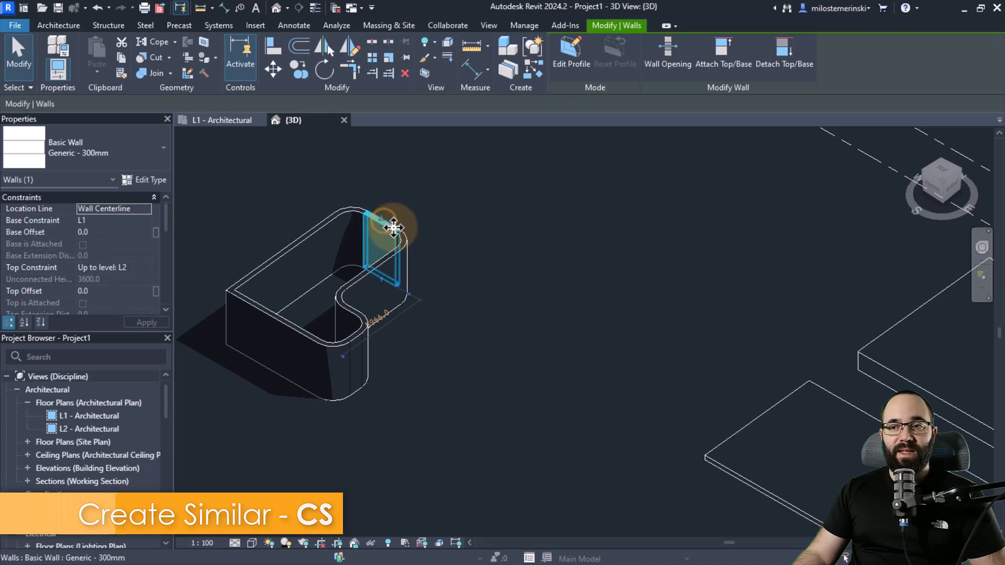
pyautogui.rightClick(392, 228)
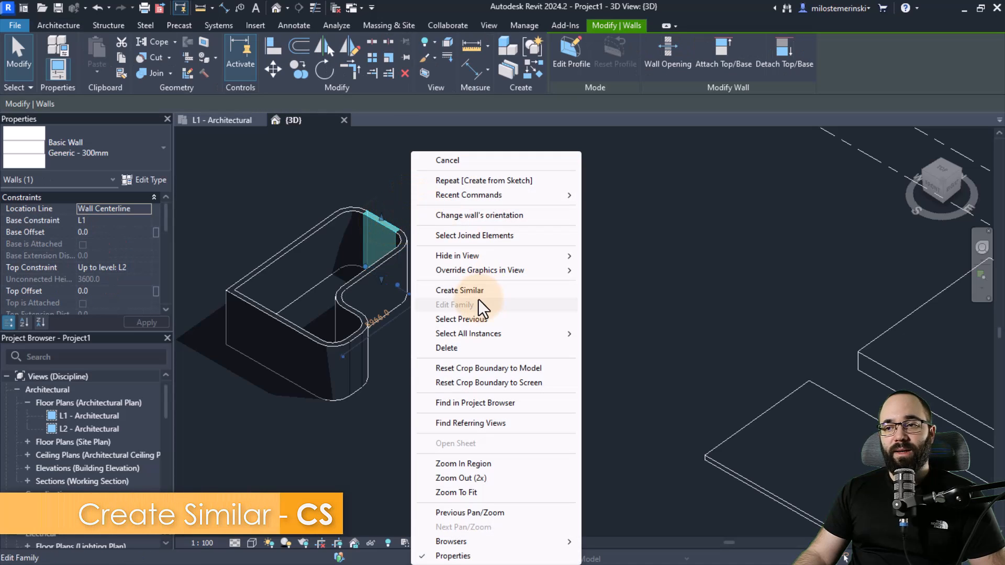
pyautogui.click(460, 290)
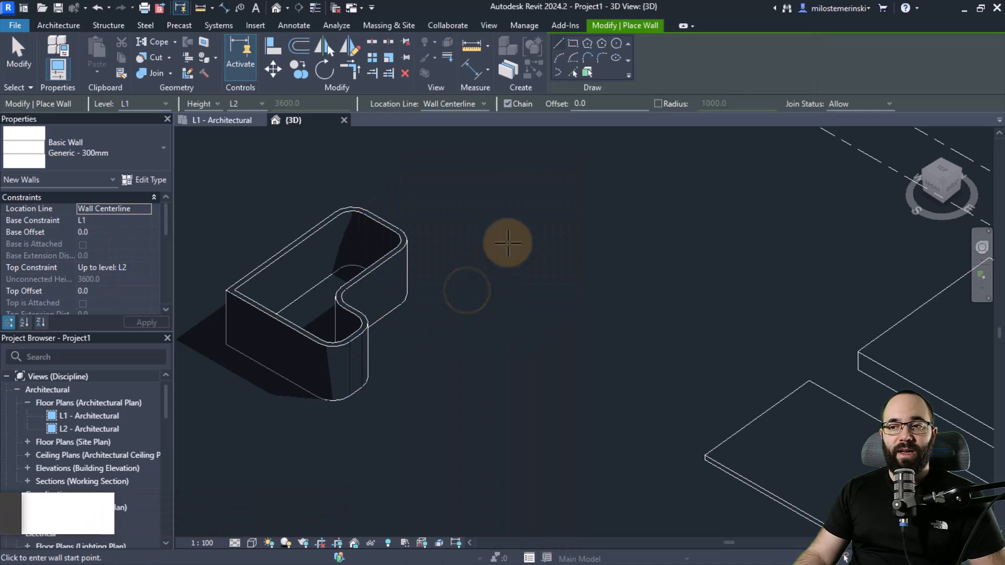
pyautogui.click(497, 277)
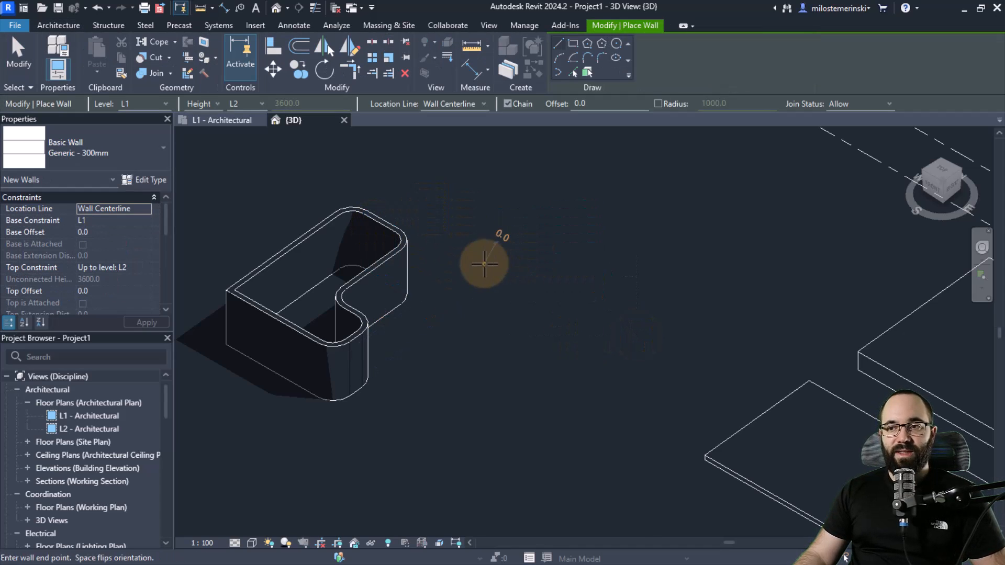
pyautogui.click(565, 301)
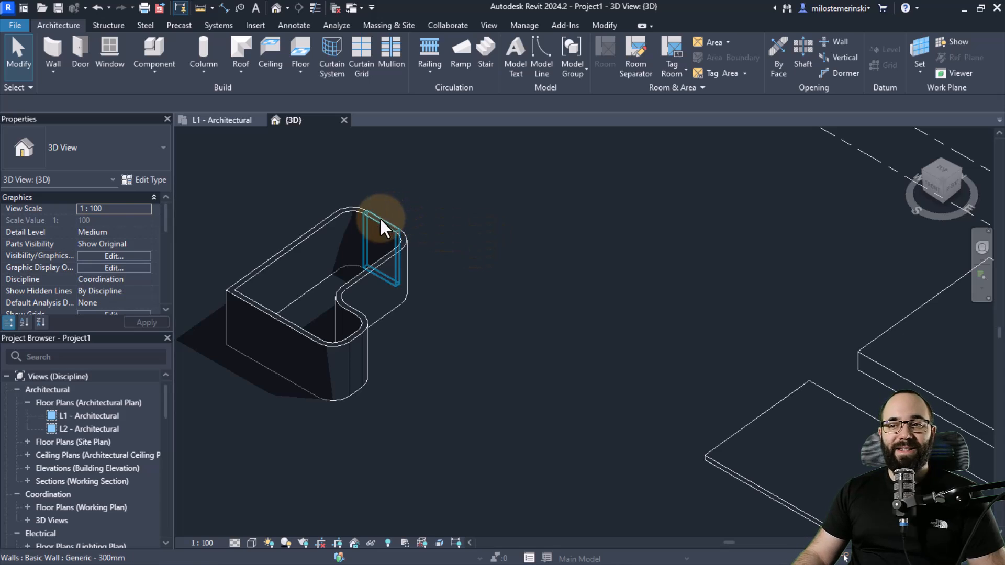
pyautogui.click(381, 229)
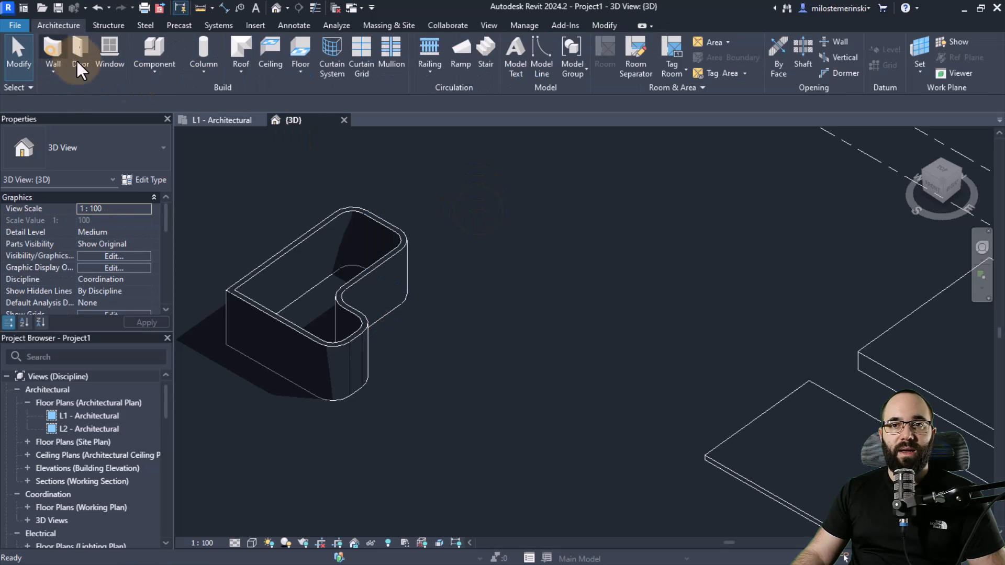
# Draw Generic - 300mm straight, arc, circular and hexagonal walls.
pyautogui.click(50, 51)
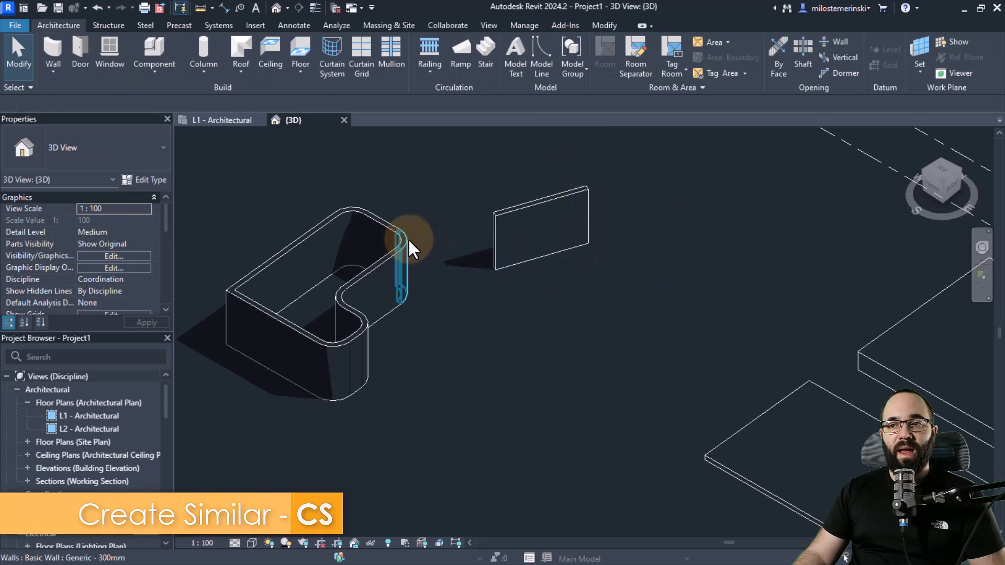
pyautogui.click(406, 247)
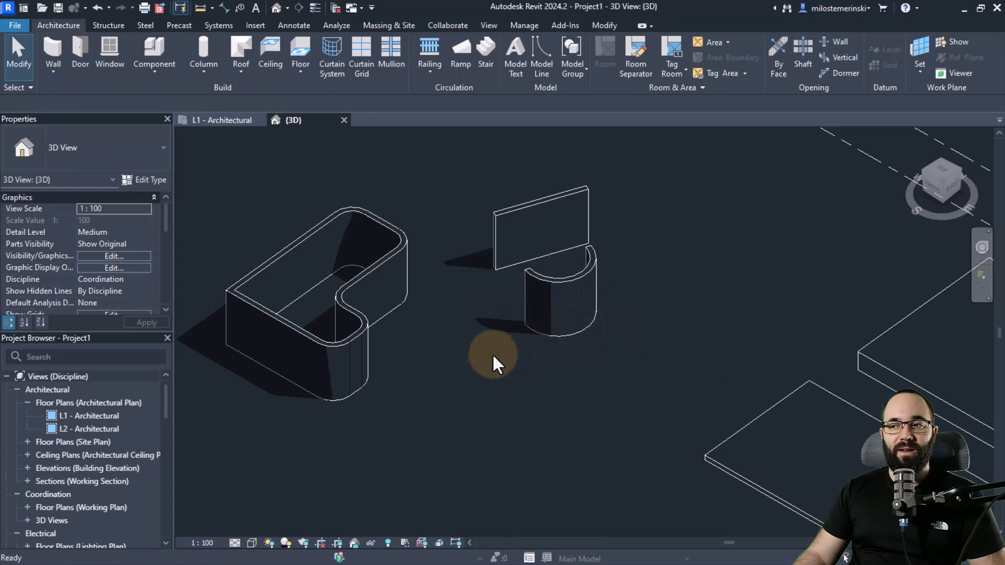
pyautogui.click(53, 50)
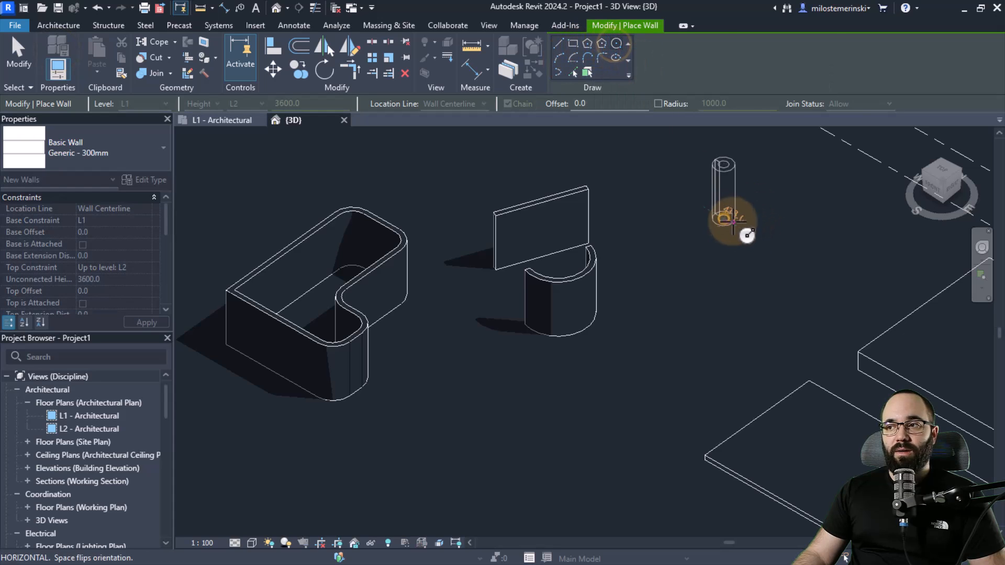
pyautogui.click(588, 44)
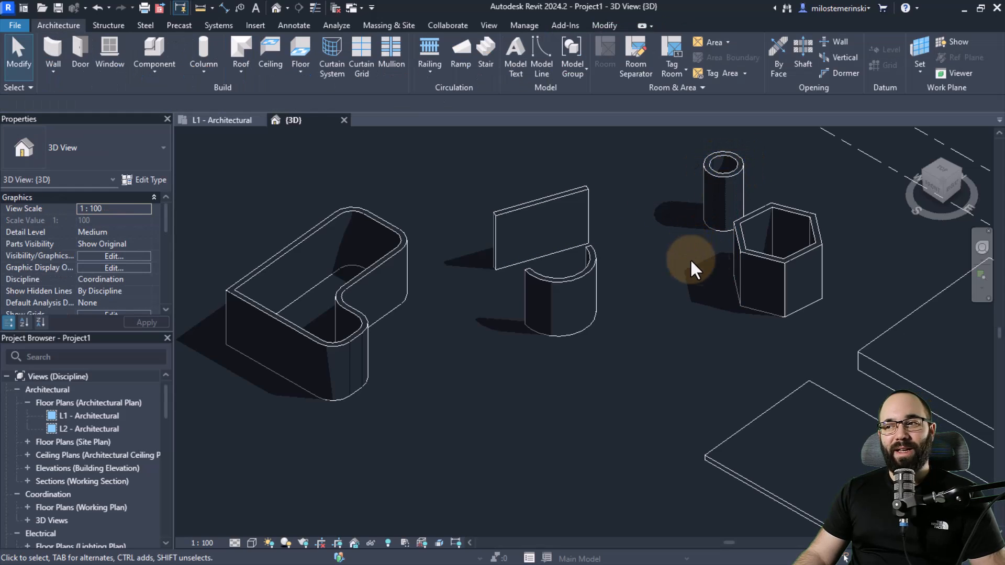
# Add another Generic - 300mm wall and draw two circular model lines on Level 1.
pyautogui.click(755, 267)
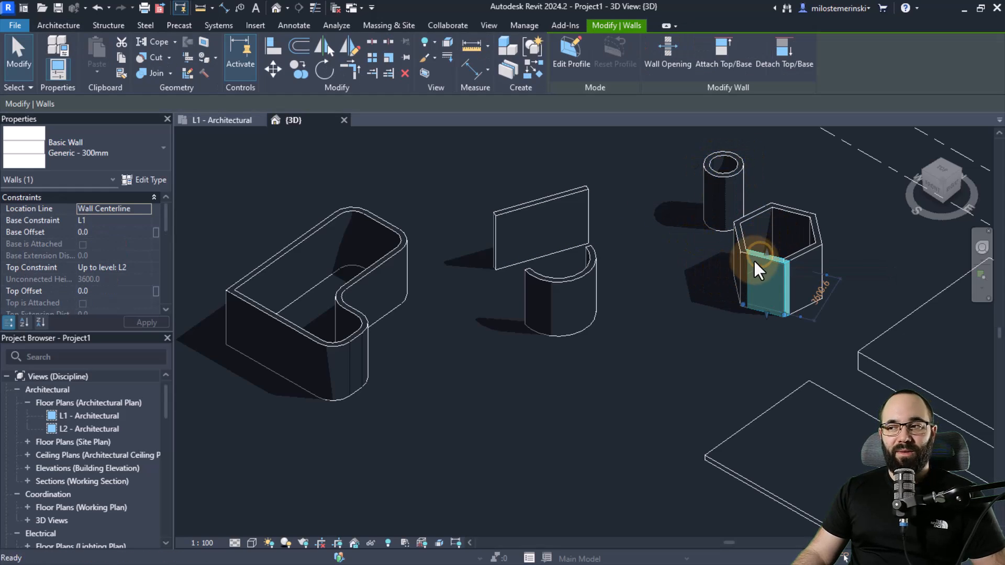
pyautogui.click(559, 47)
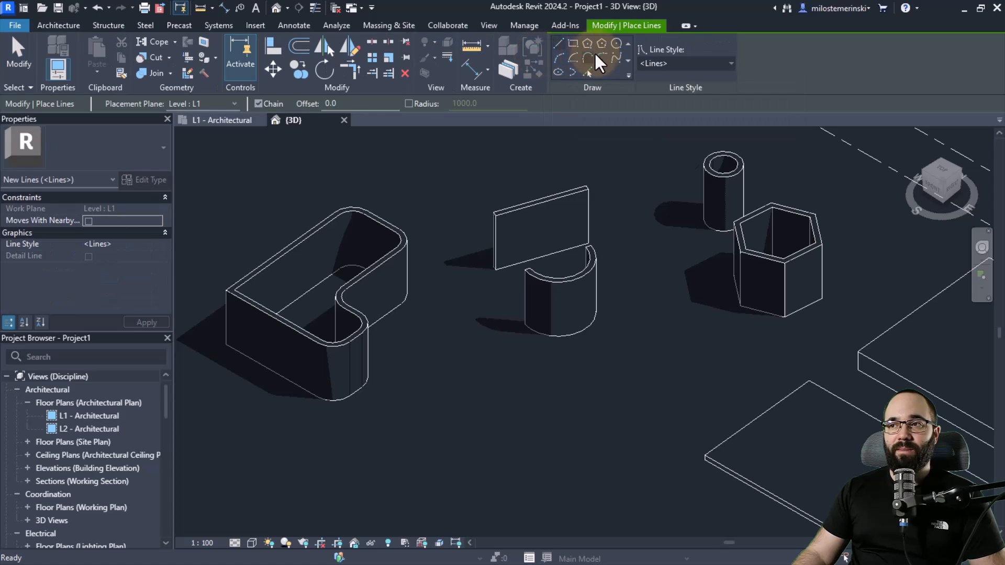
pyautogui.click(614, 44)
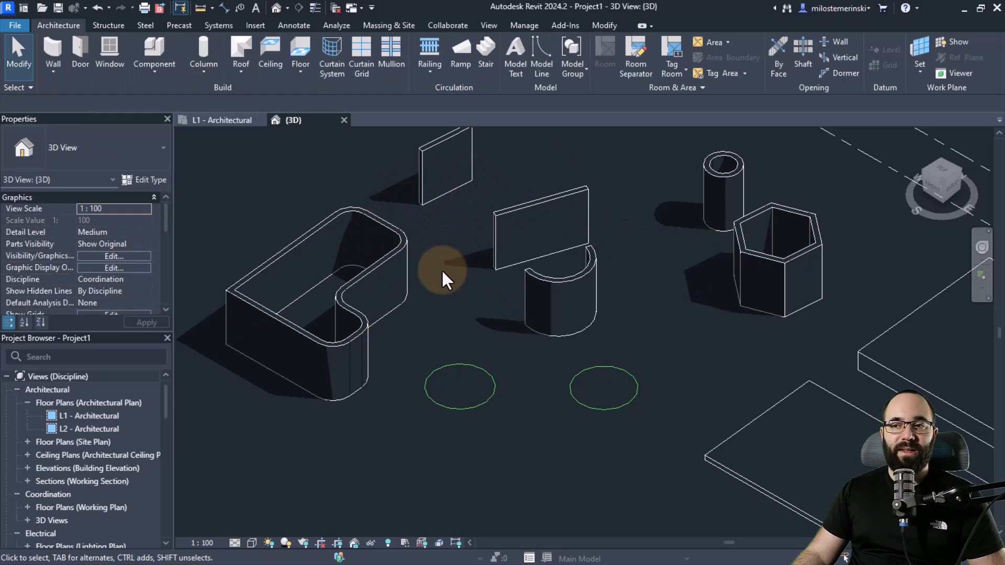
pyautogui.click(403, 271)
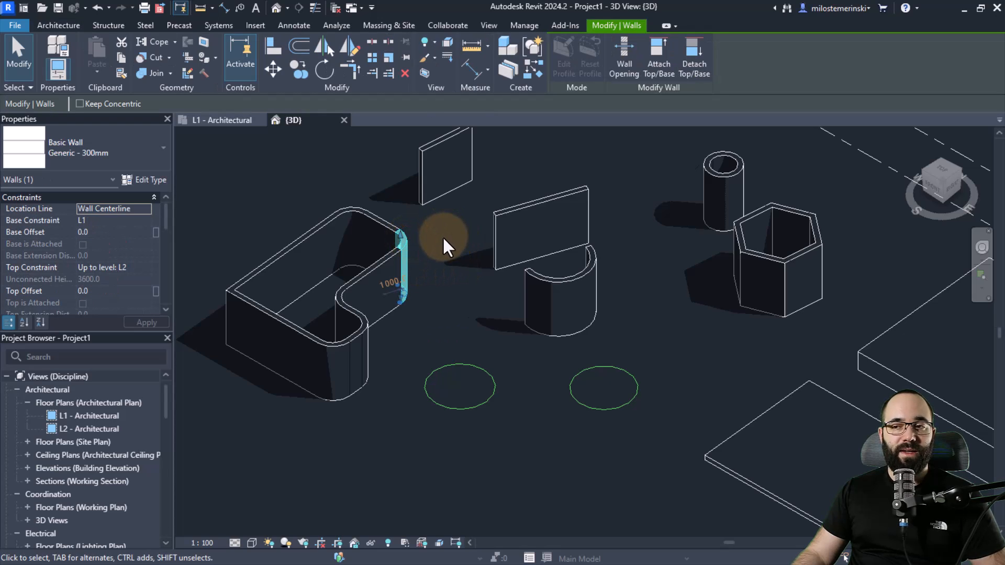